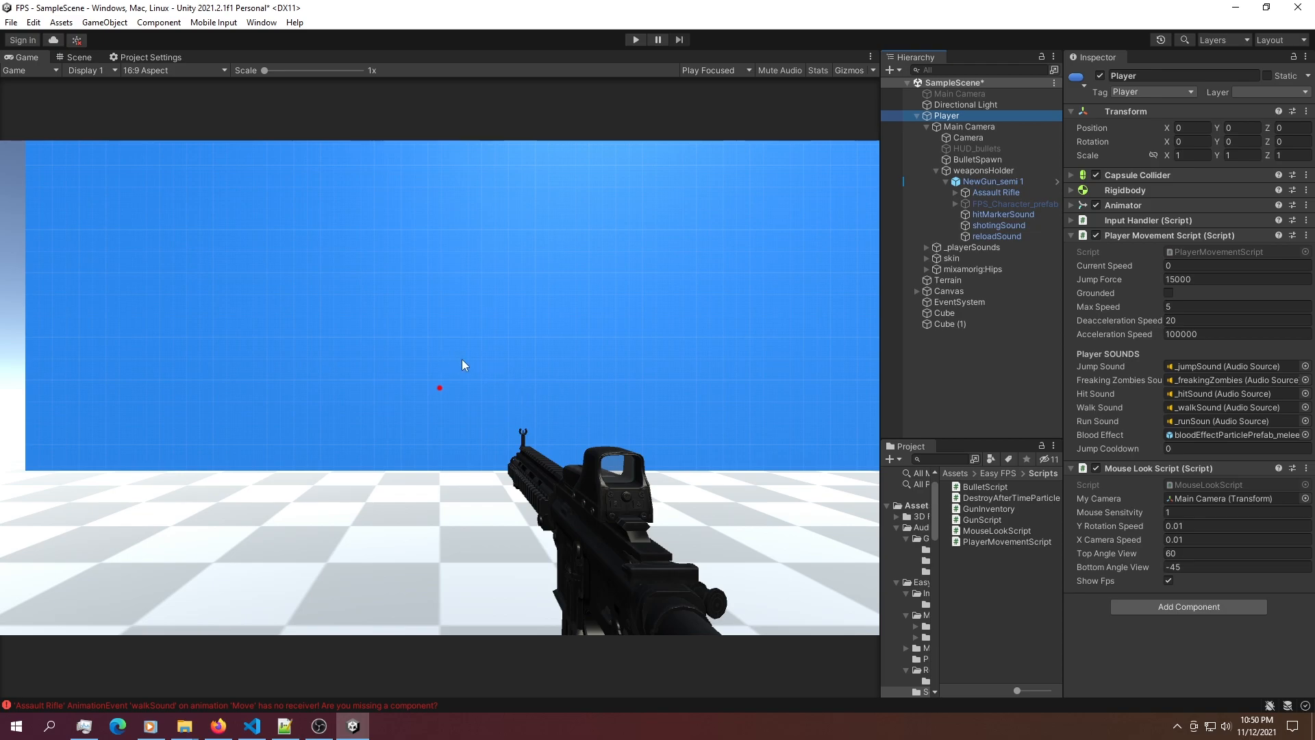
pyautogui.moveTo(1057, 393)
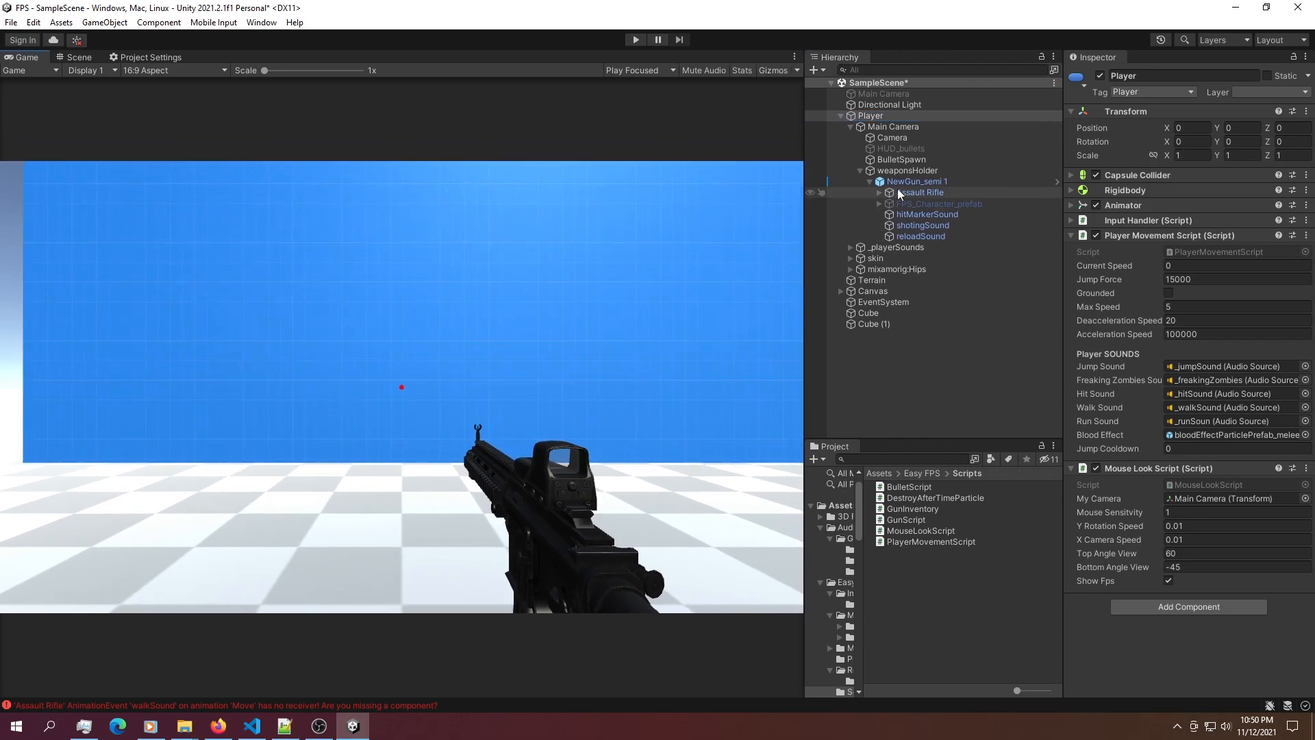
# - Give NewGun_semi 1 a Recoil Amount Y of 5.07 and Recoil Amount X of about 1.38
pyautogui.click(917, 181)
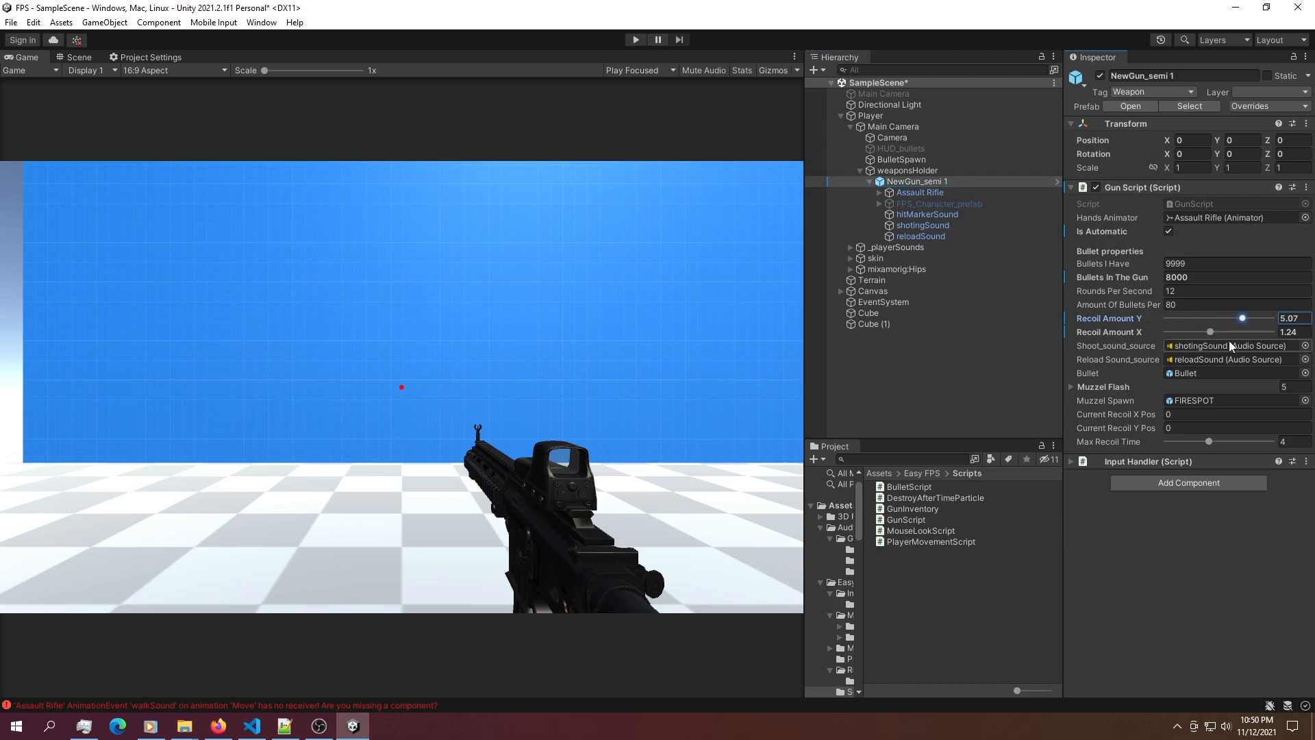
pyautogui.moveTo(1210, 332); pyautogui.dragTo(1215, 332)
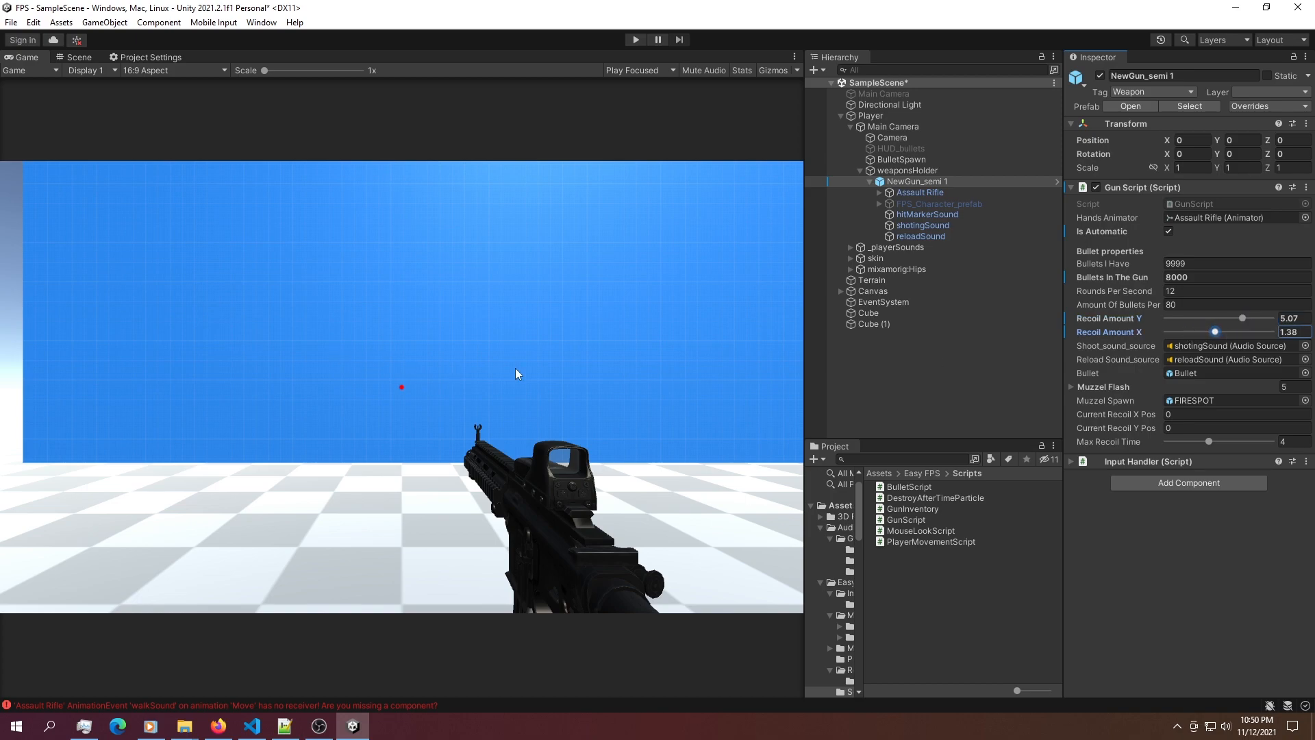
pyautogui.moveTo(1214, 331); pyautogui.dragTo(1250, 332)
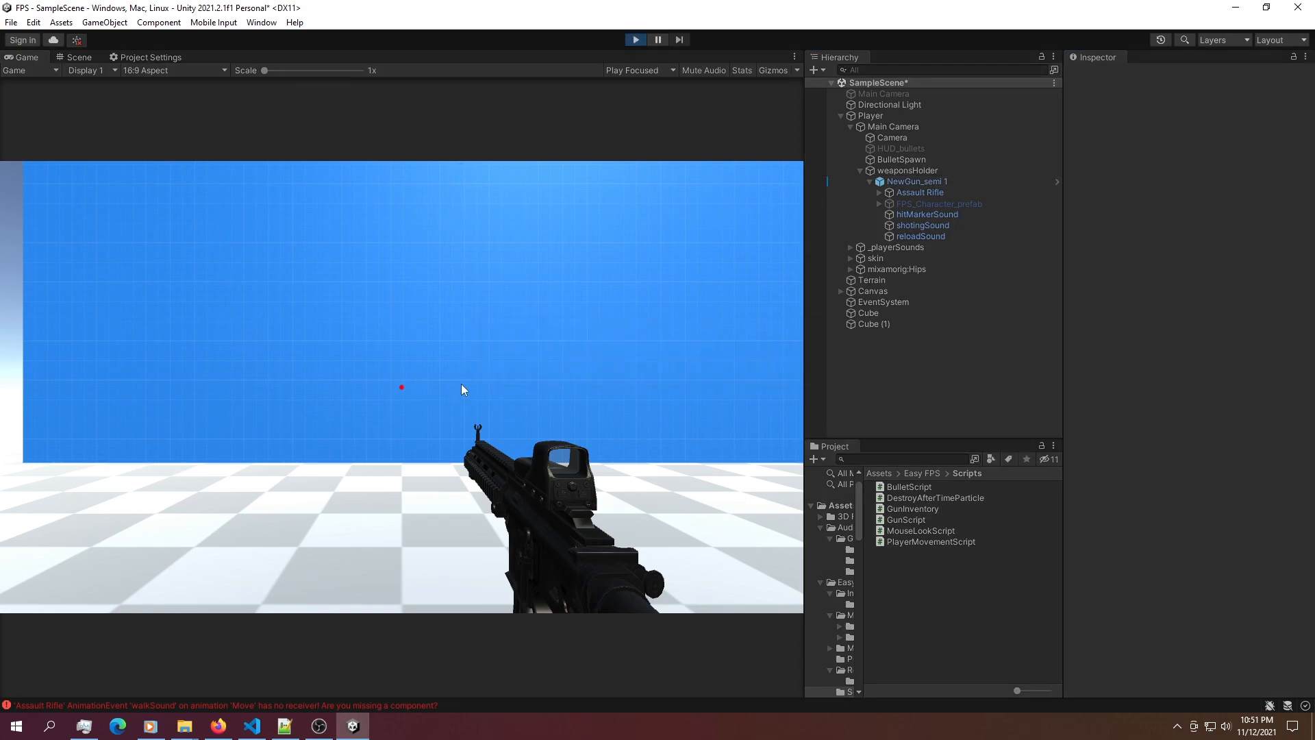
# - Take control of the running game and fire several bursts at the blue wall to show the recoil spray
pyautogui.click(401, 386)
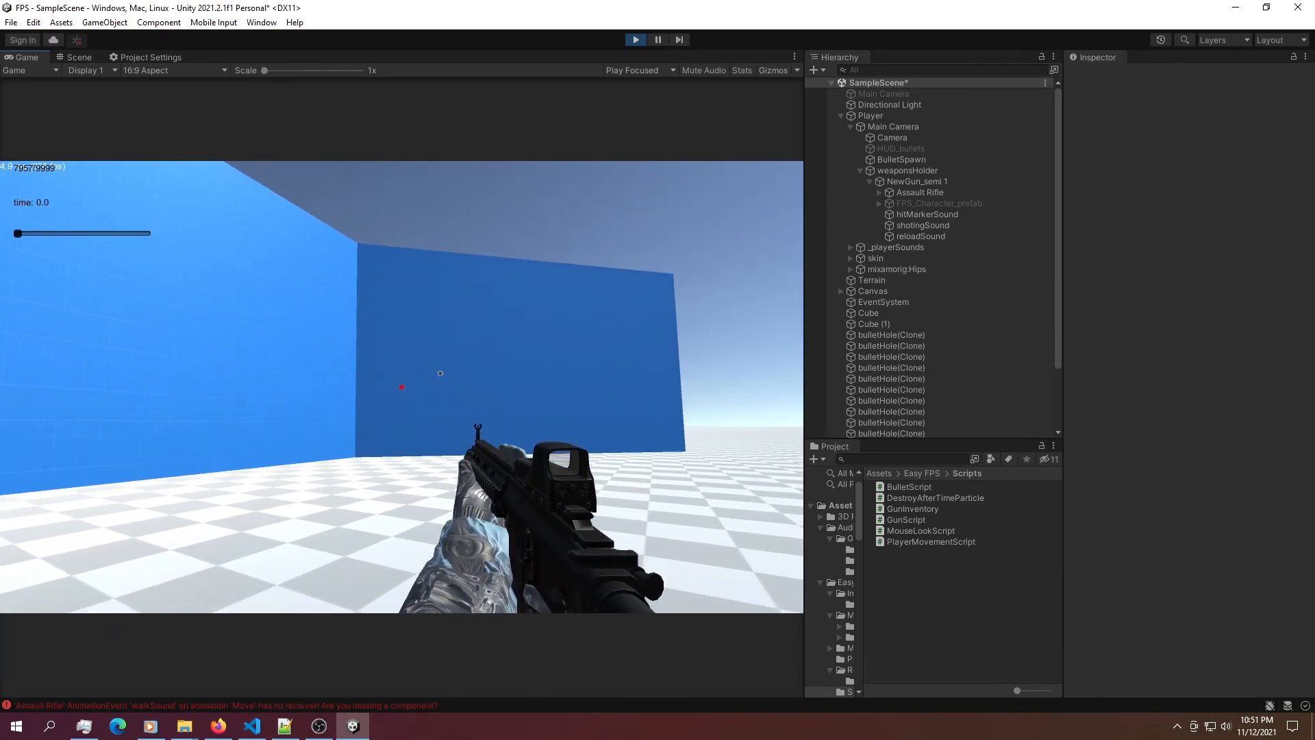
pyautogui.click(914, 180)
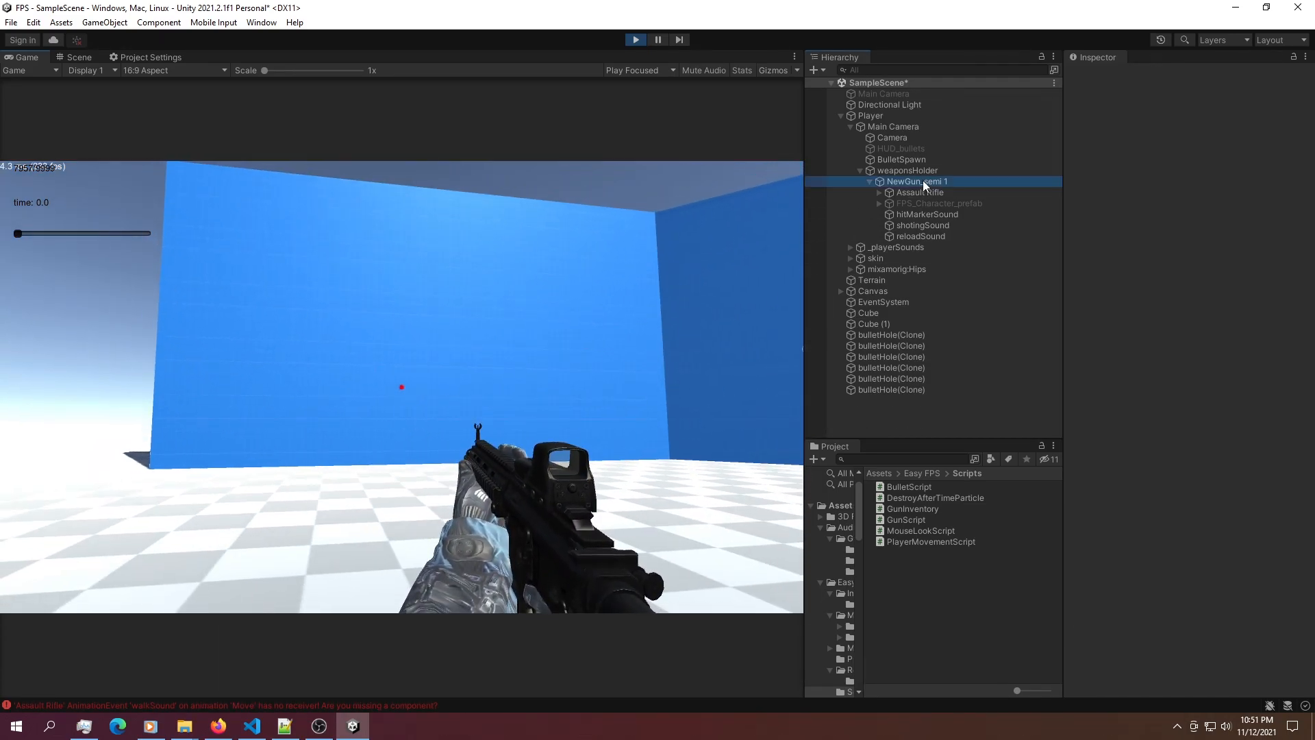
pyautogui.click(918, 180)
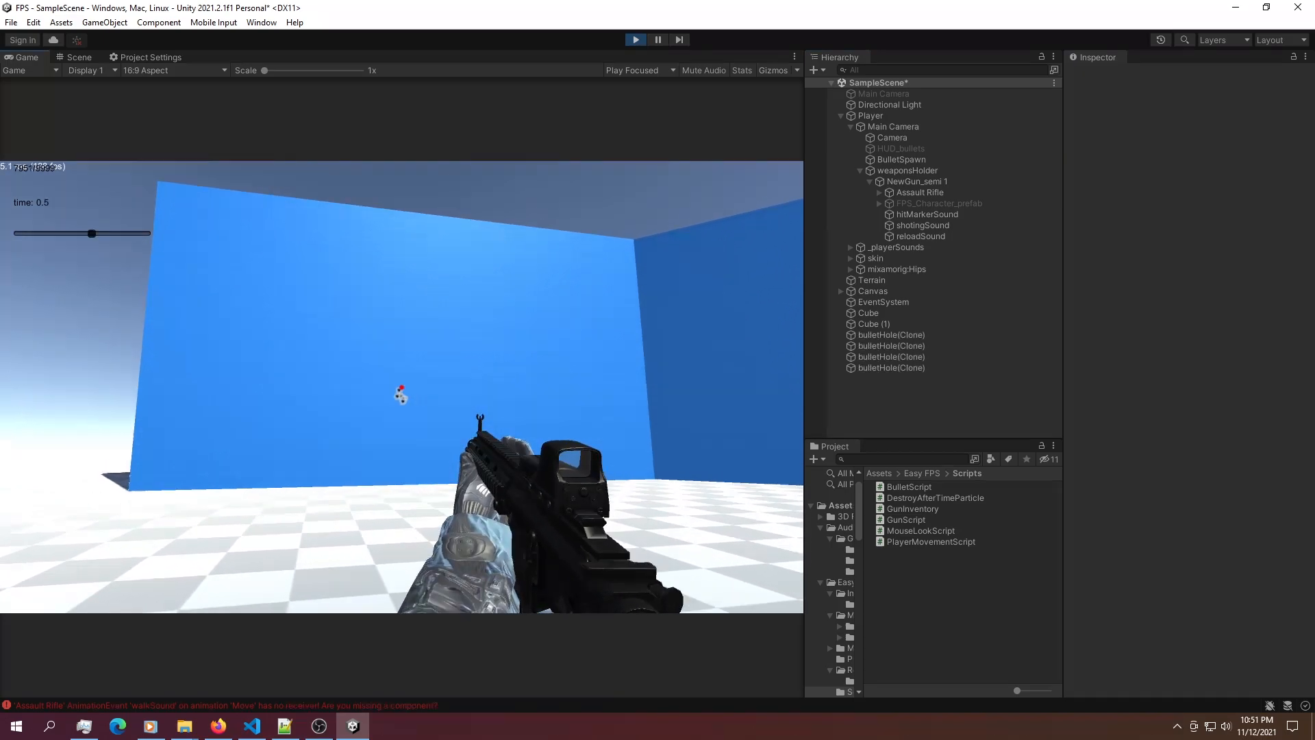
pyautogui.click(399, 395)
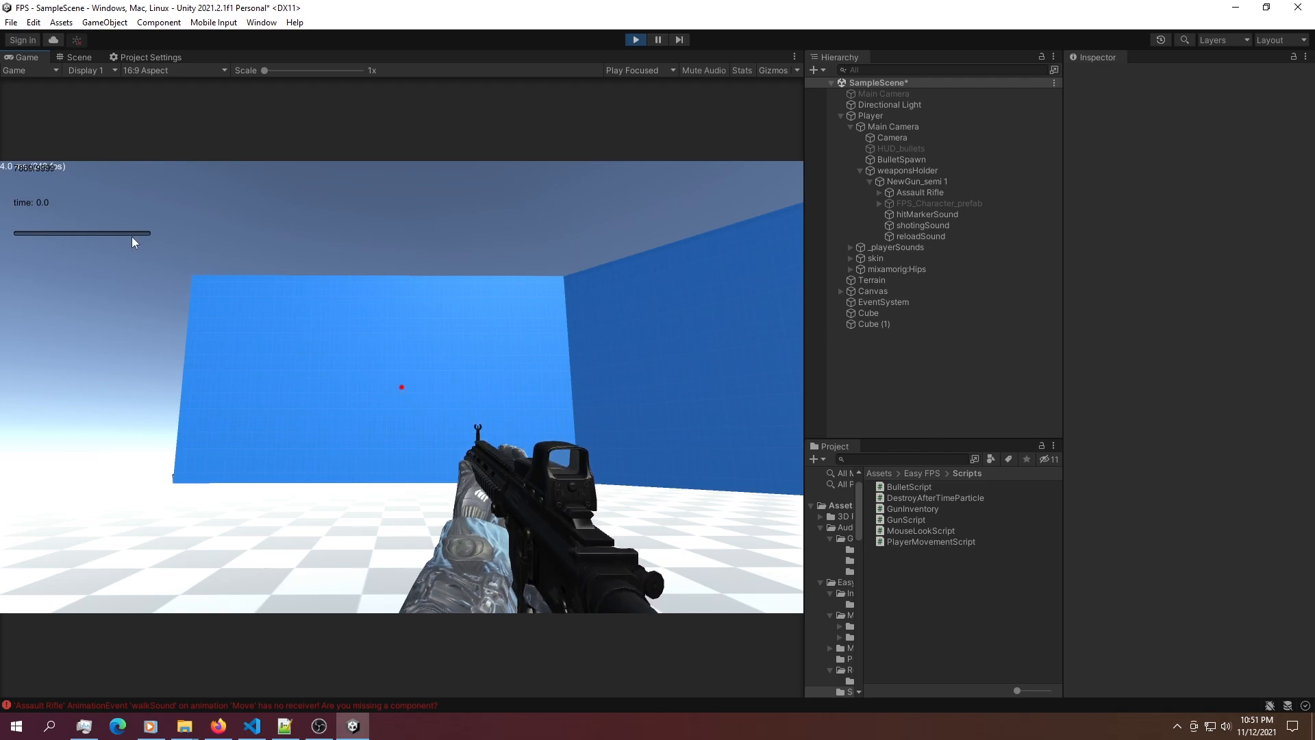
pyautogui.click(400, 387)
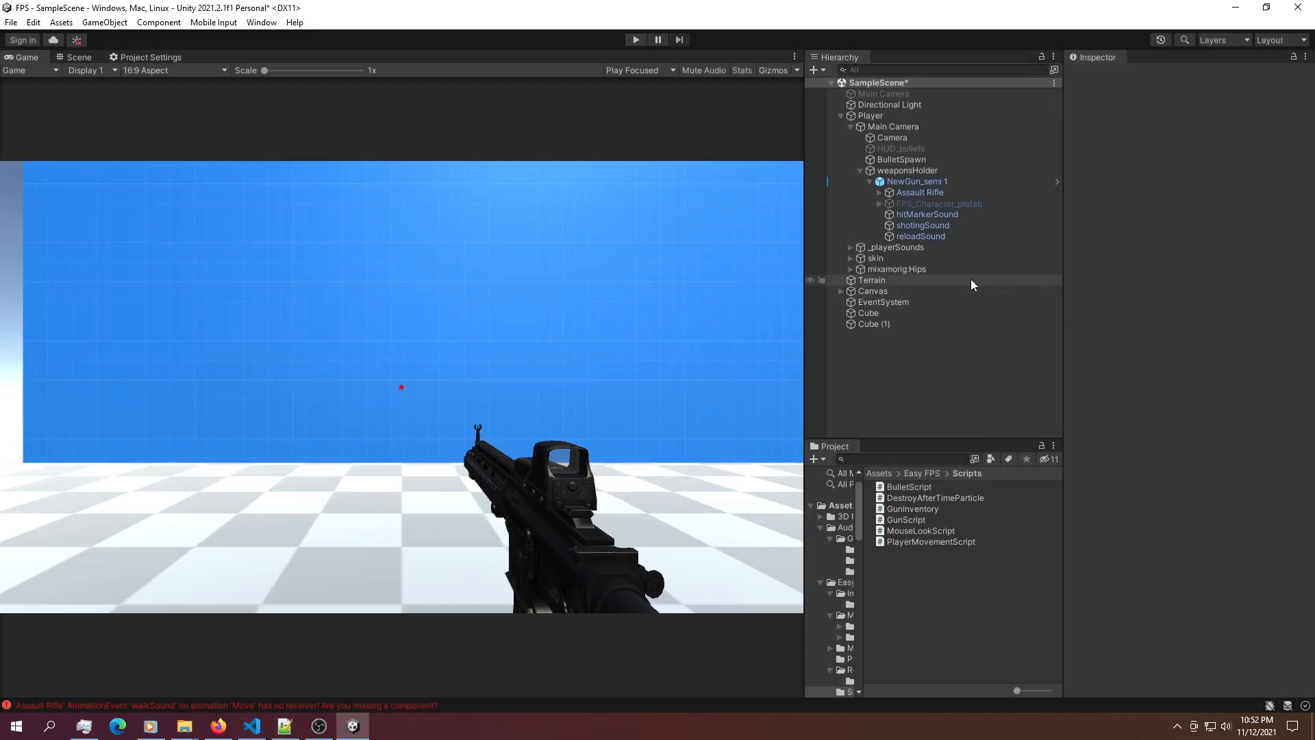
pyautogui.click(918, 181)
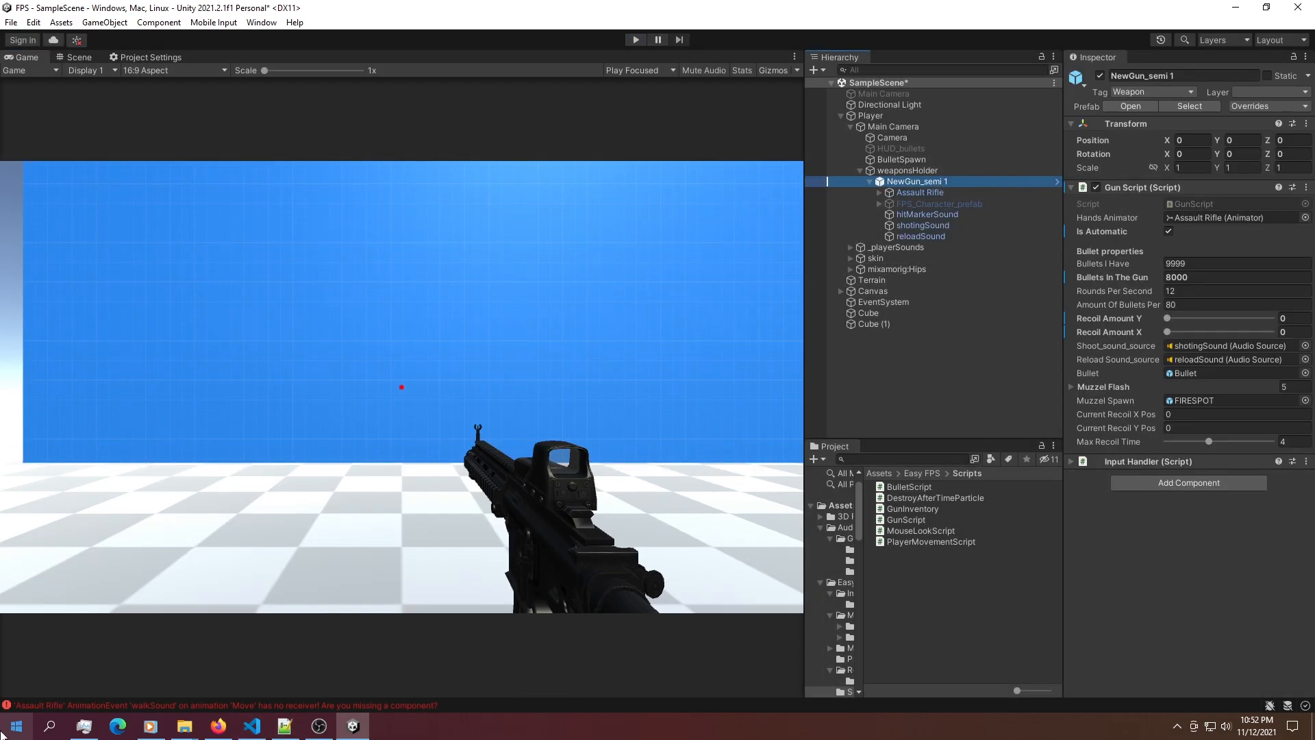
pyautogui.click(252, 726)
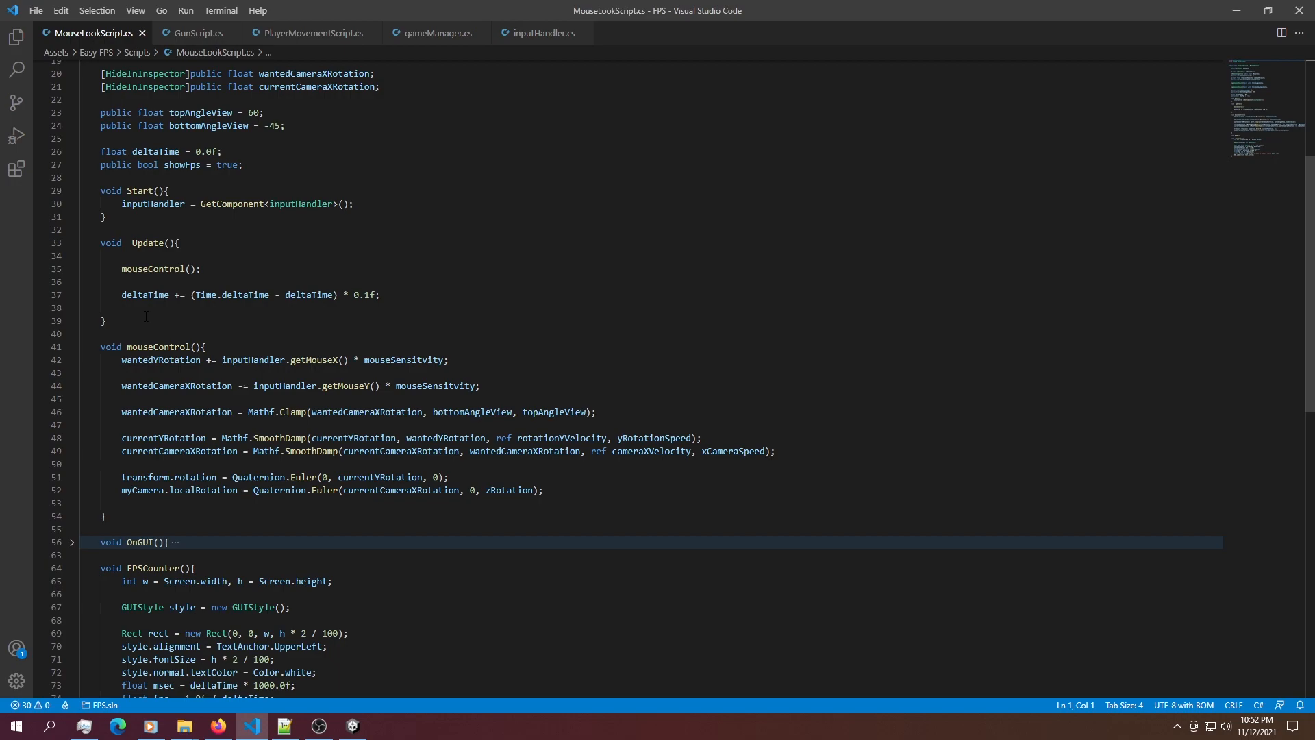
pyautogui.scroll(-3)
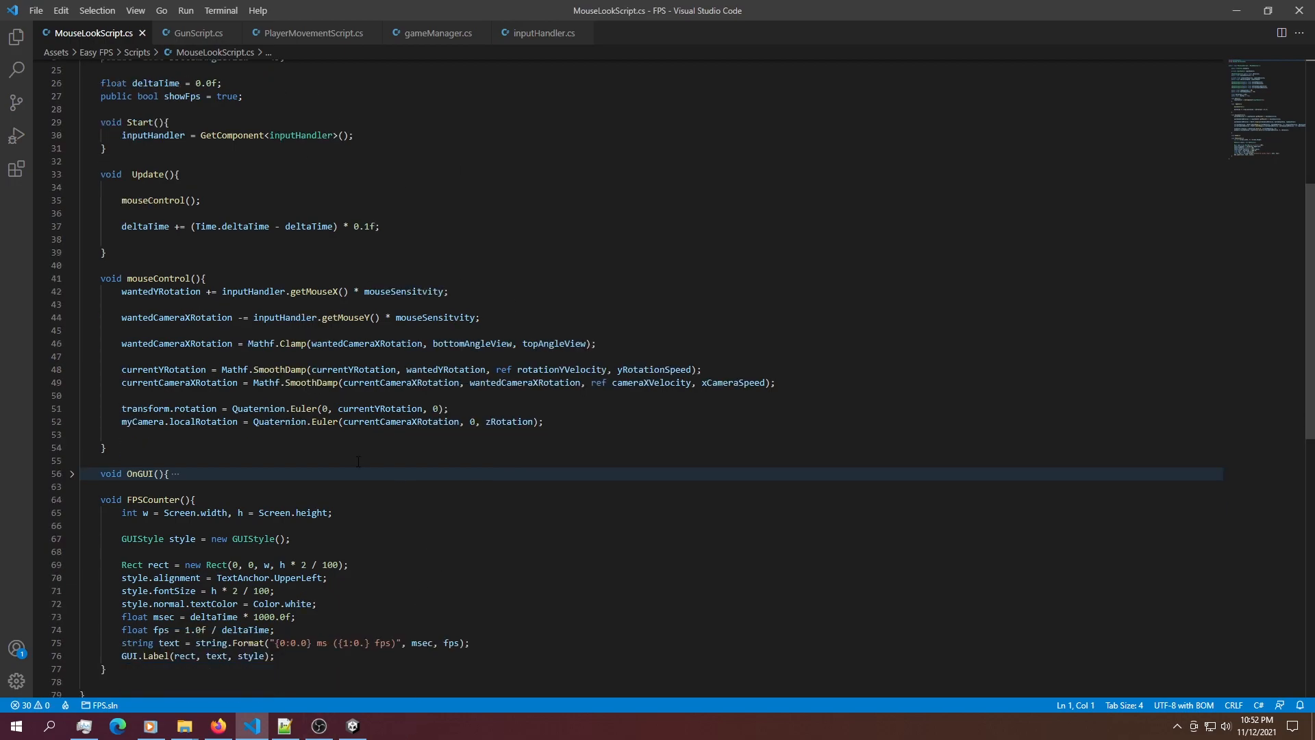
pyautogui.scroll(-3)
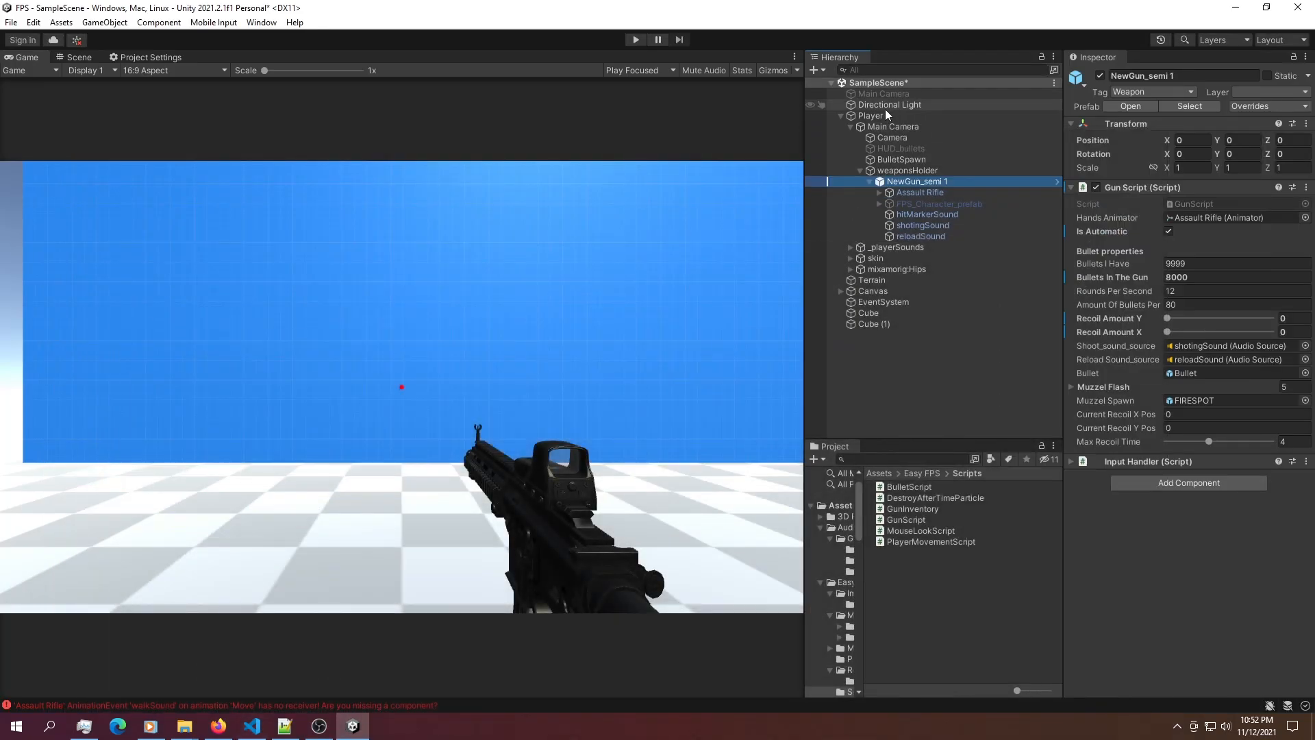
# - Inspect the Player and its Main Camera in the Hierarchy, then view the player from the Scene view
pyautogui.click(870, 115)
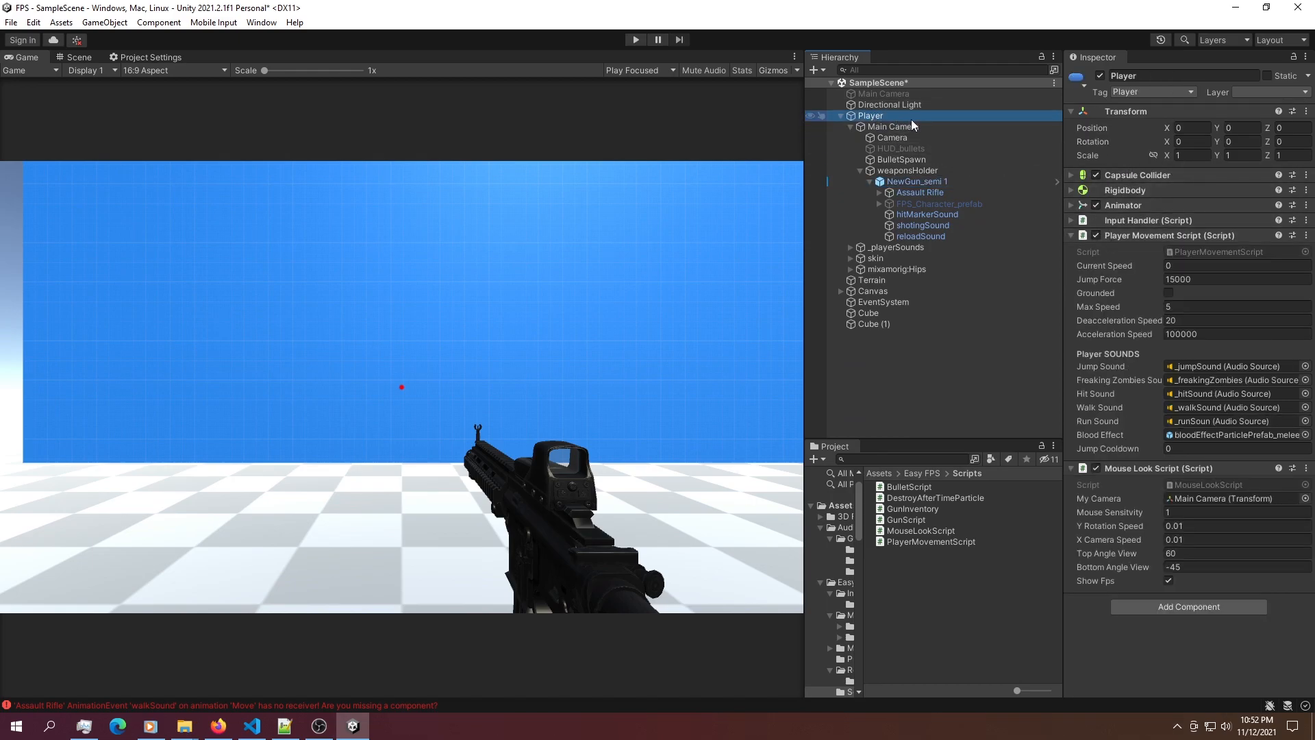
pyautogui.click(893, 126)
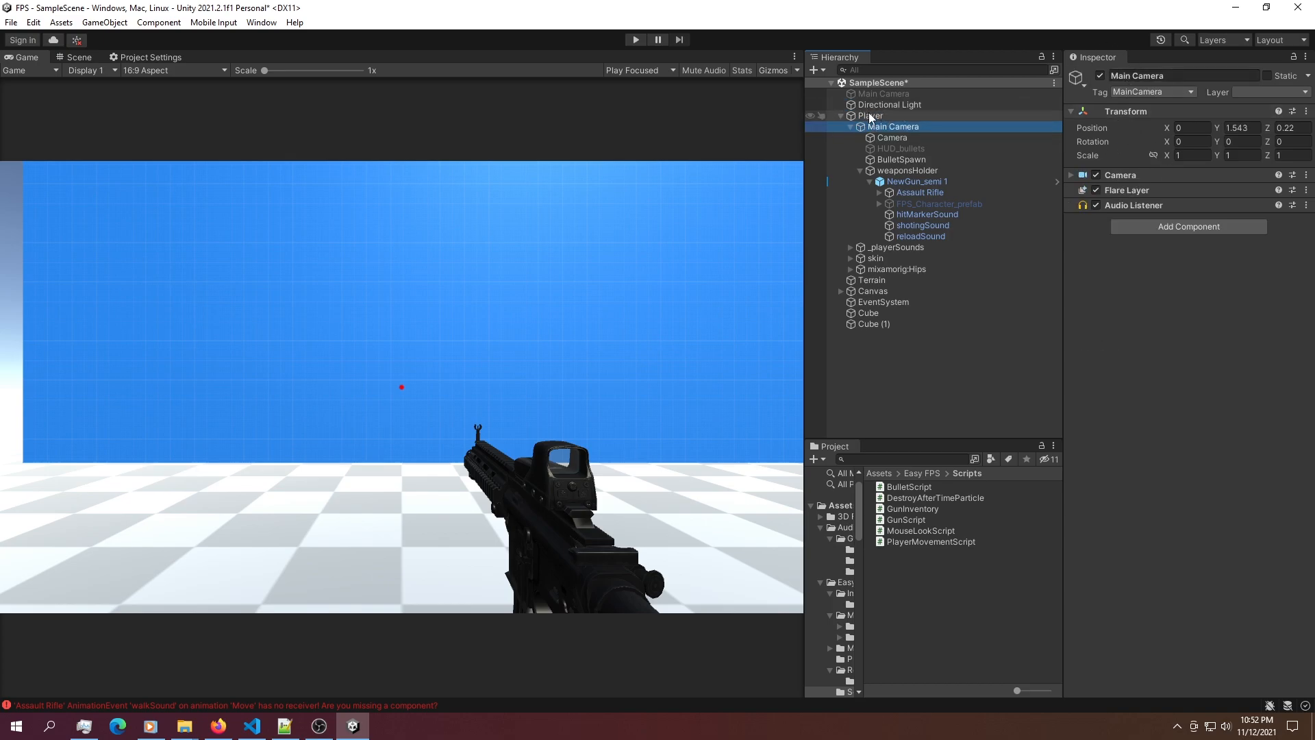
pyautogui.click(870, 115)
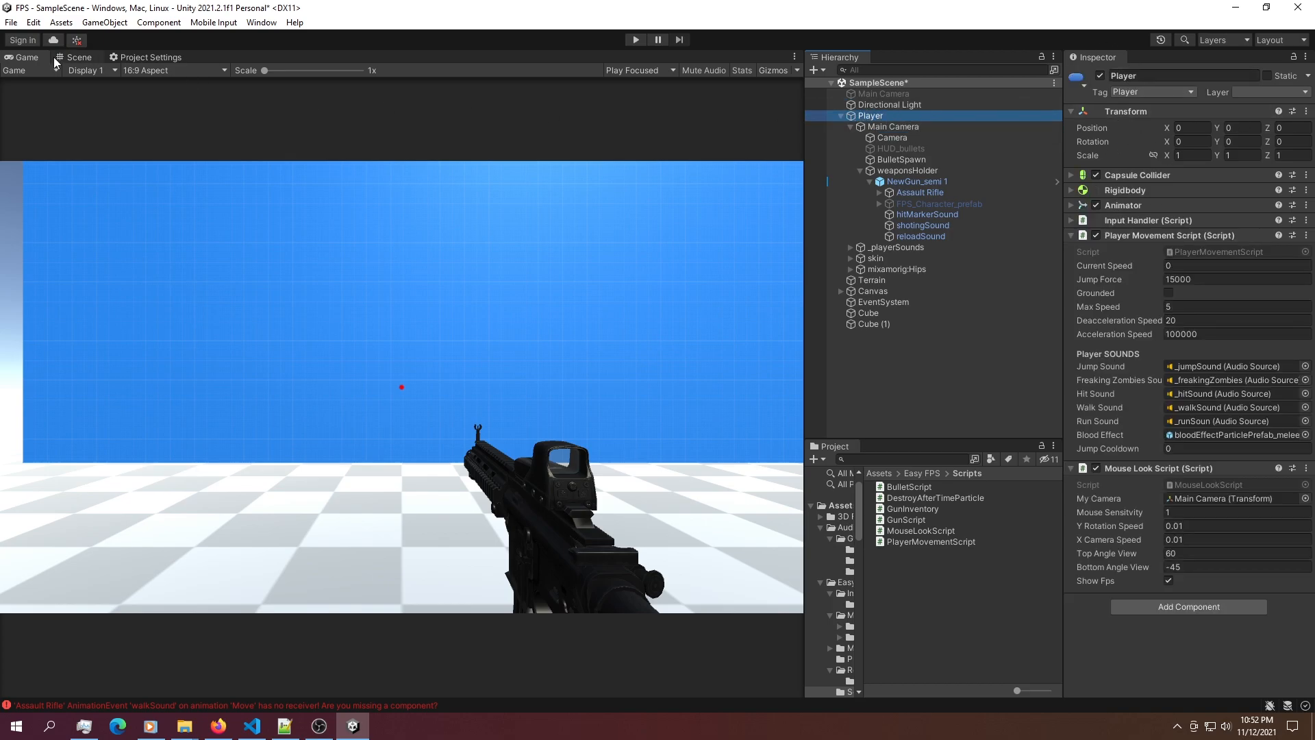
pyautogui.click(78, 58)
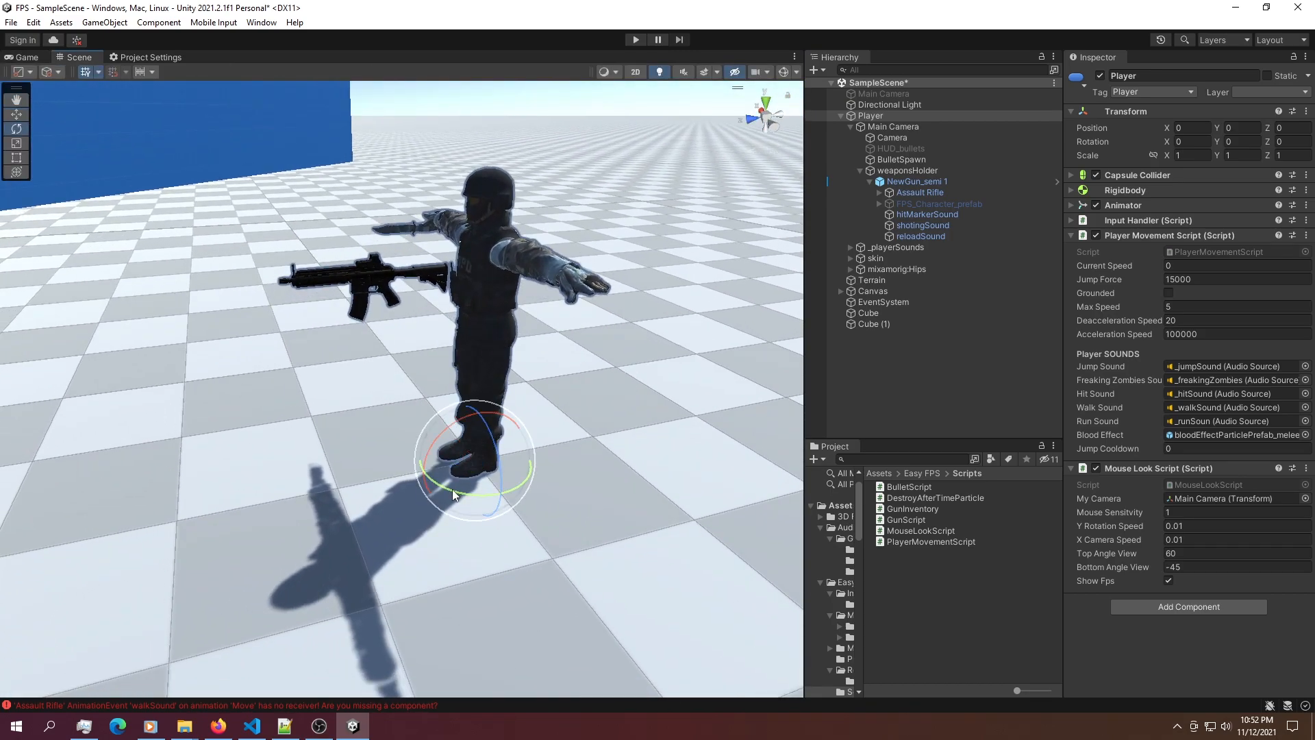
# - Orbit the scene around the player character with the Main Camera selected
pyautogui.moveTo(457, 495); pyautogui.dragTo(474, 491)
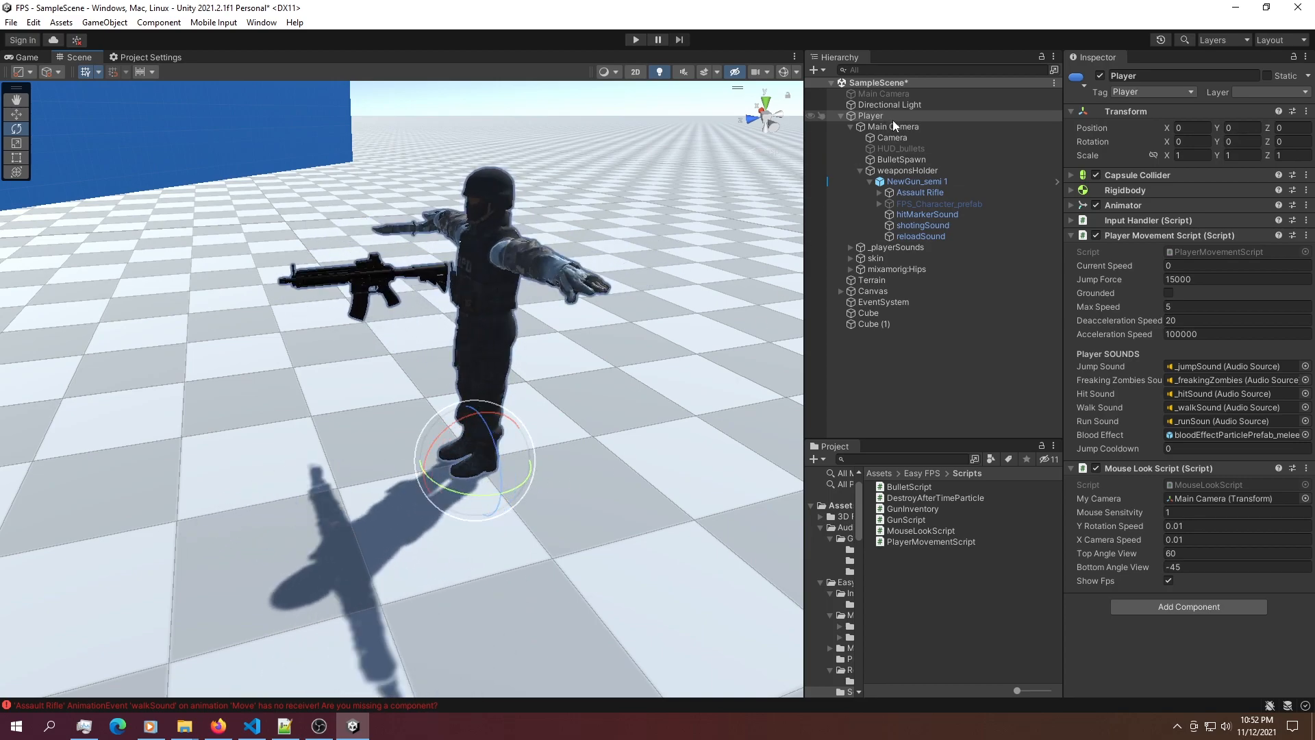
pyautogui.click(893, 126)
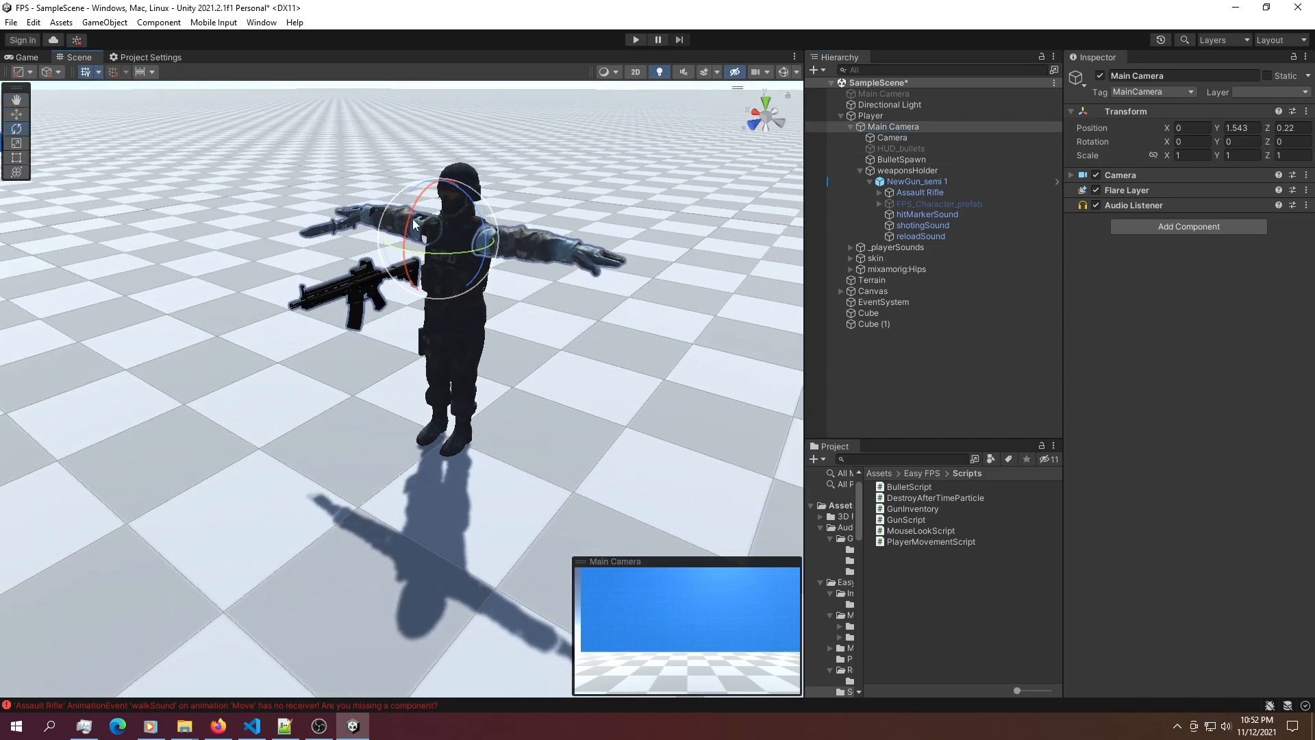
pyautogui.moveTo(411, 226); pyautogui.dragTo(436, 163)
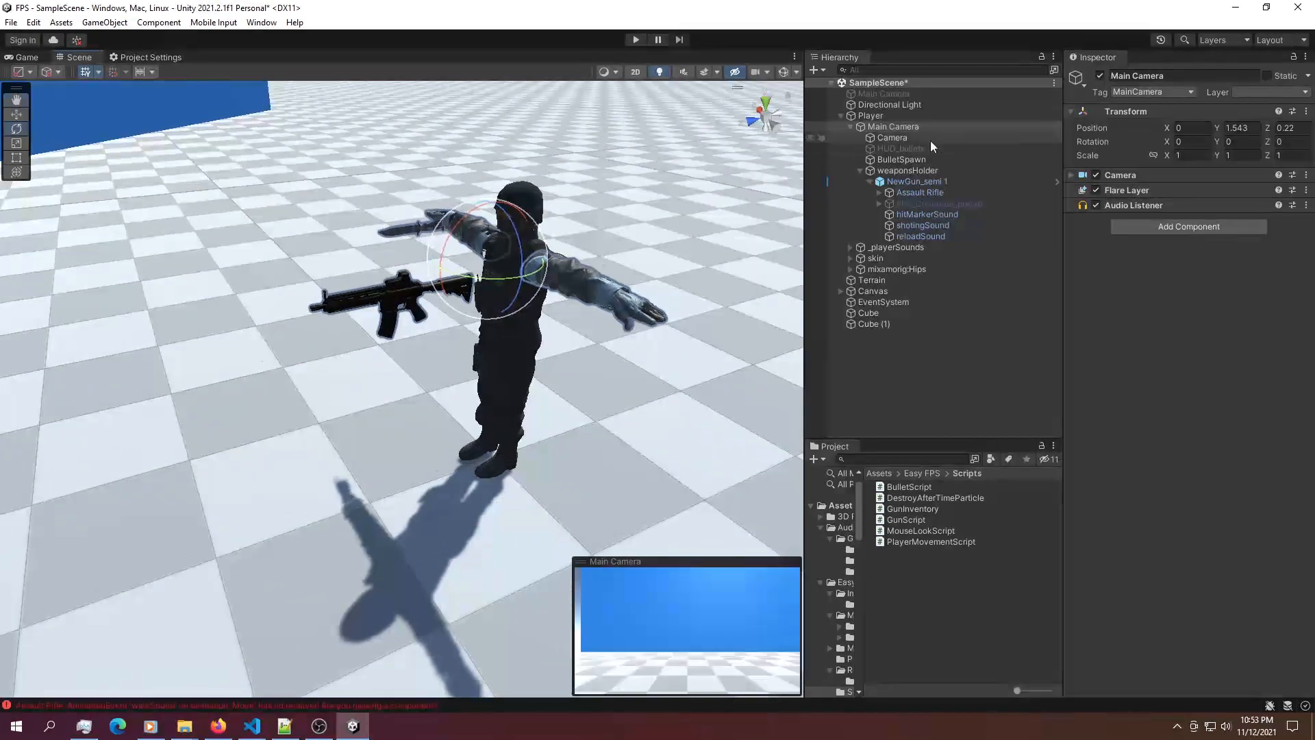
pyautogui.click(917, 181)
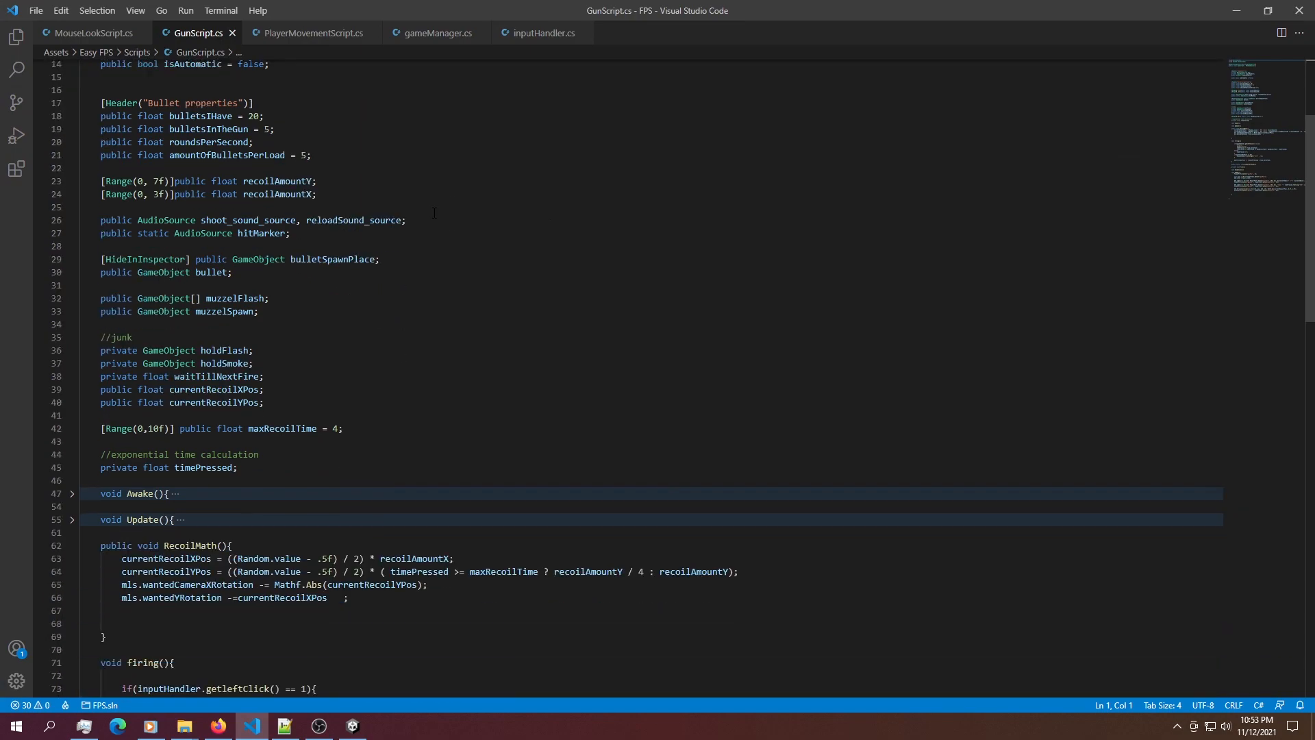
# - Scroll through GunScript.cs reading the firing and display code
pyautogui.scroll(-3)
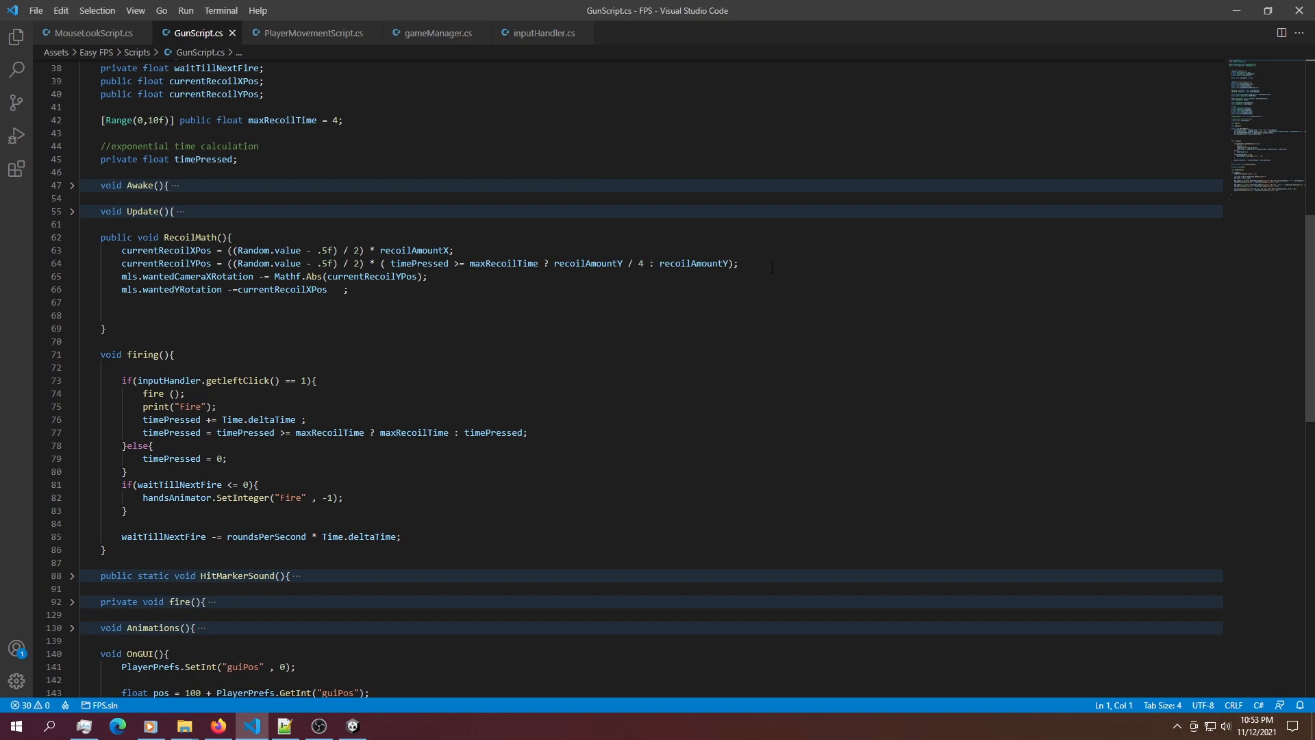
pyautogui.scroll(-3)
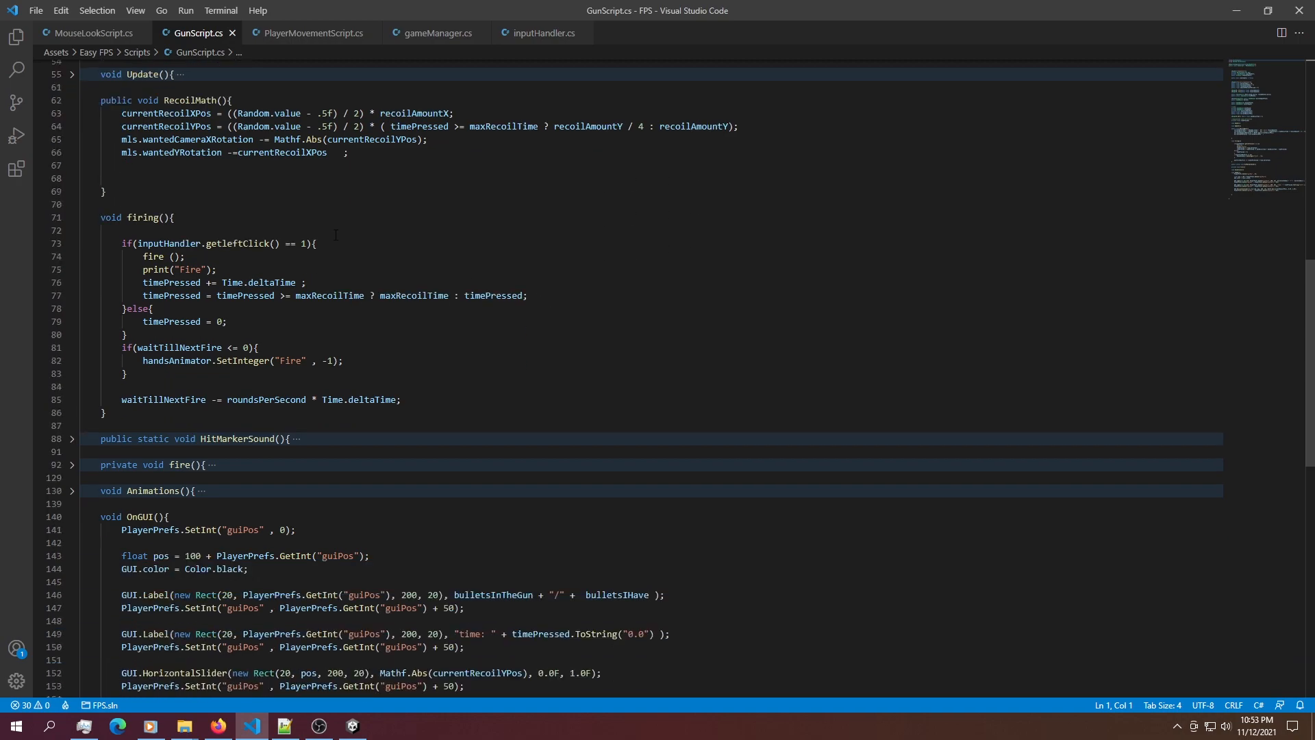
pyautogui.scroll(3)
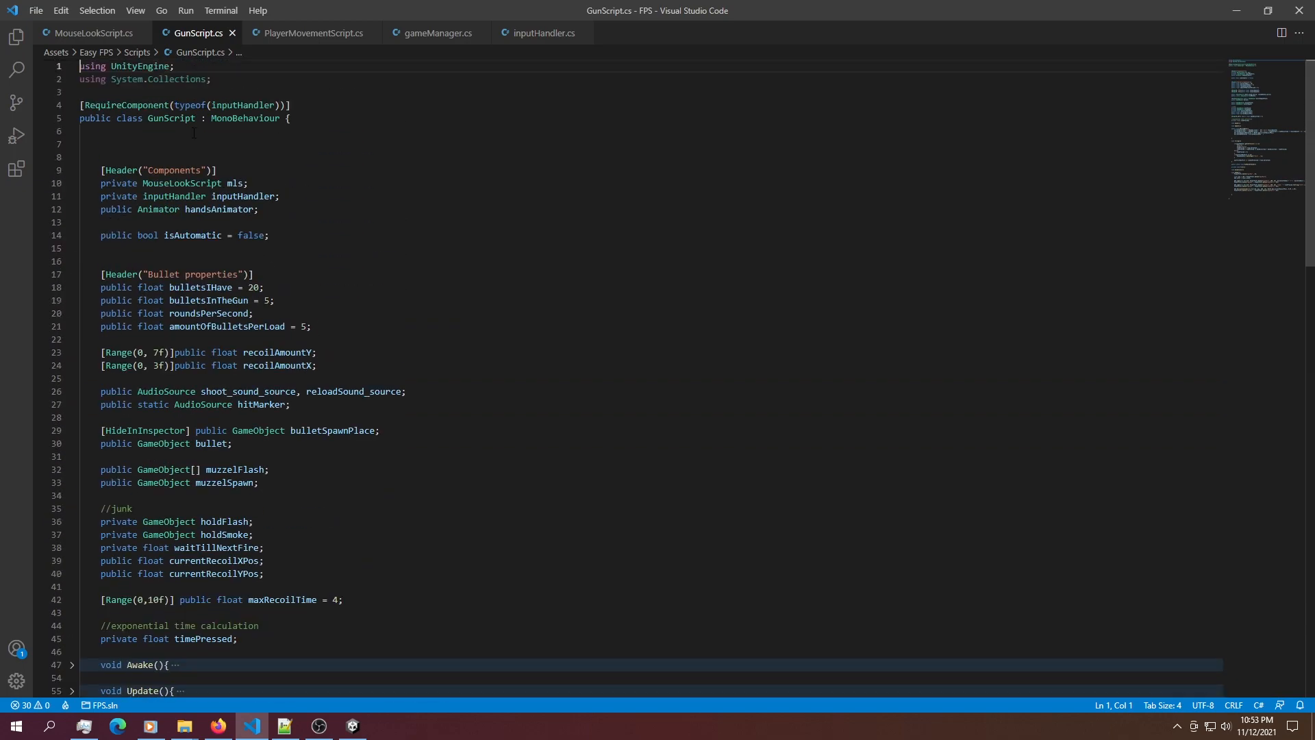
pyautogui.scroll(-3)
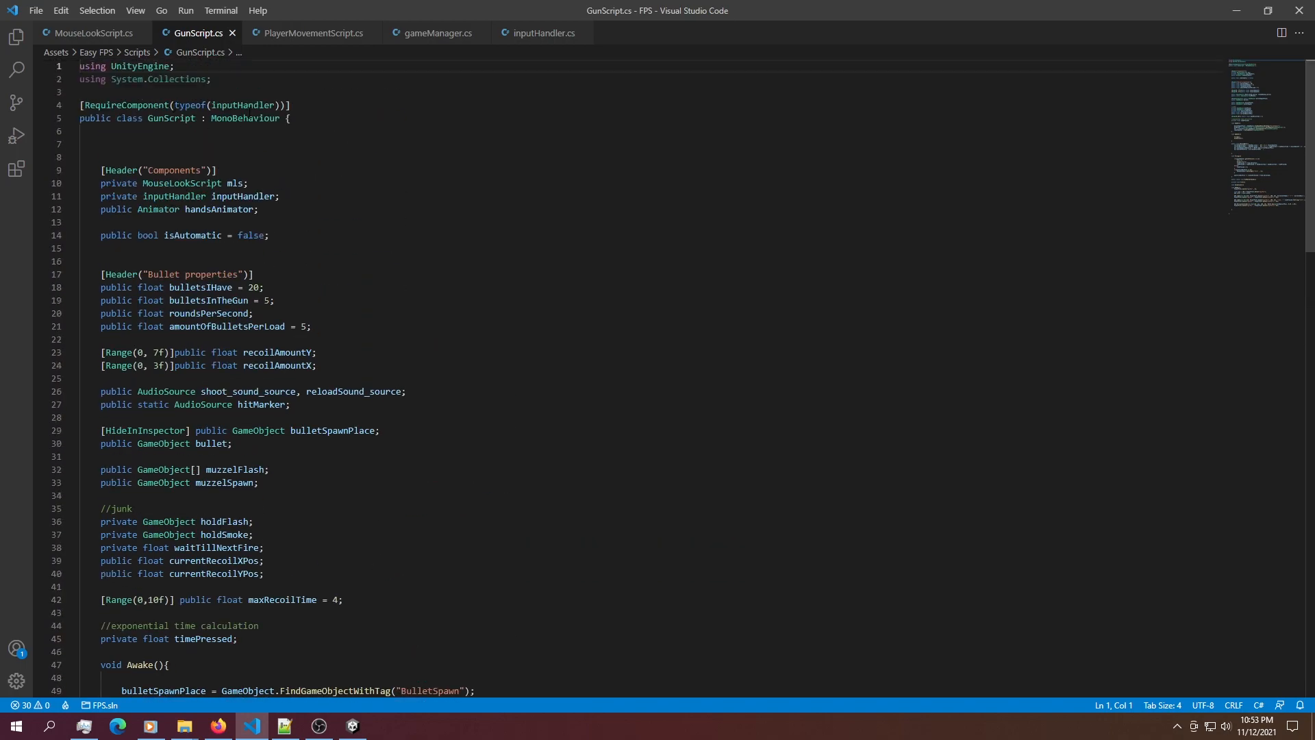
pyautogui.scroll(-3)
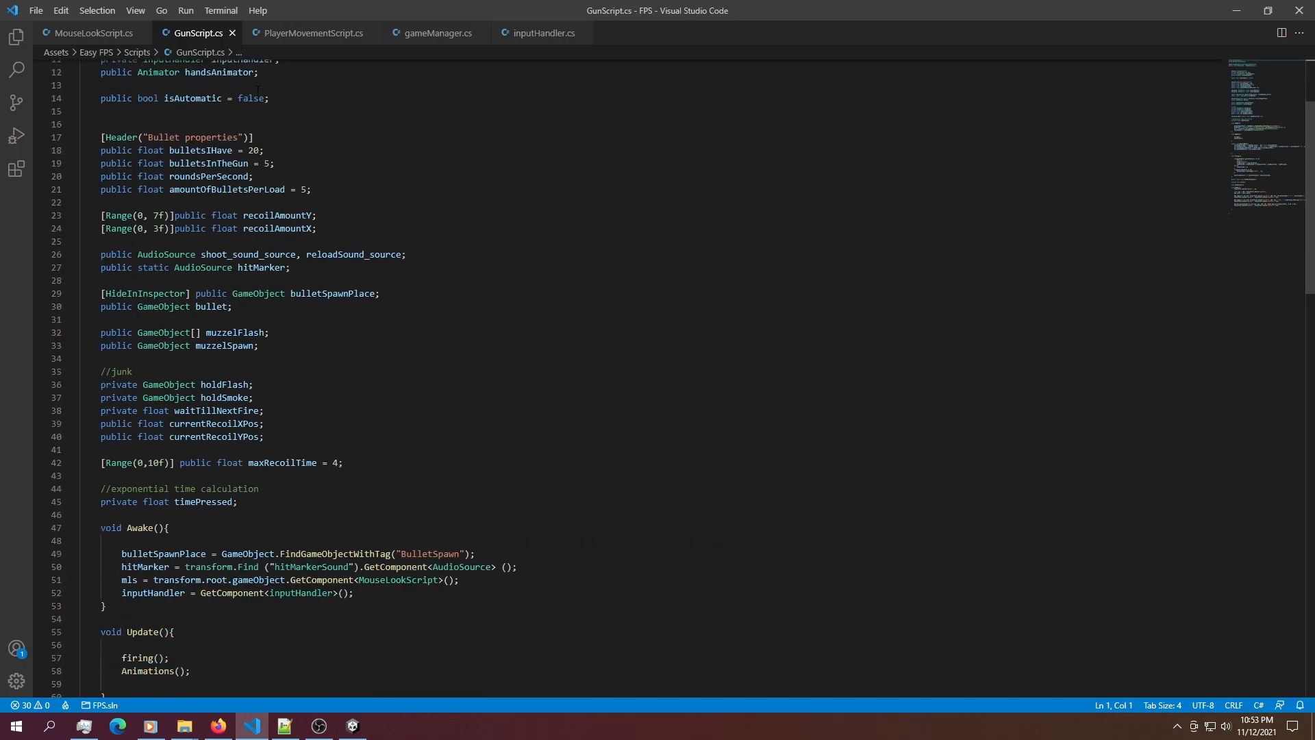
pyautogui.scroll(-3)
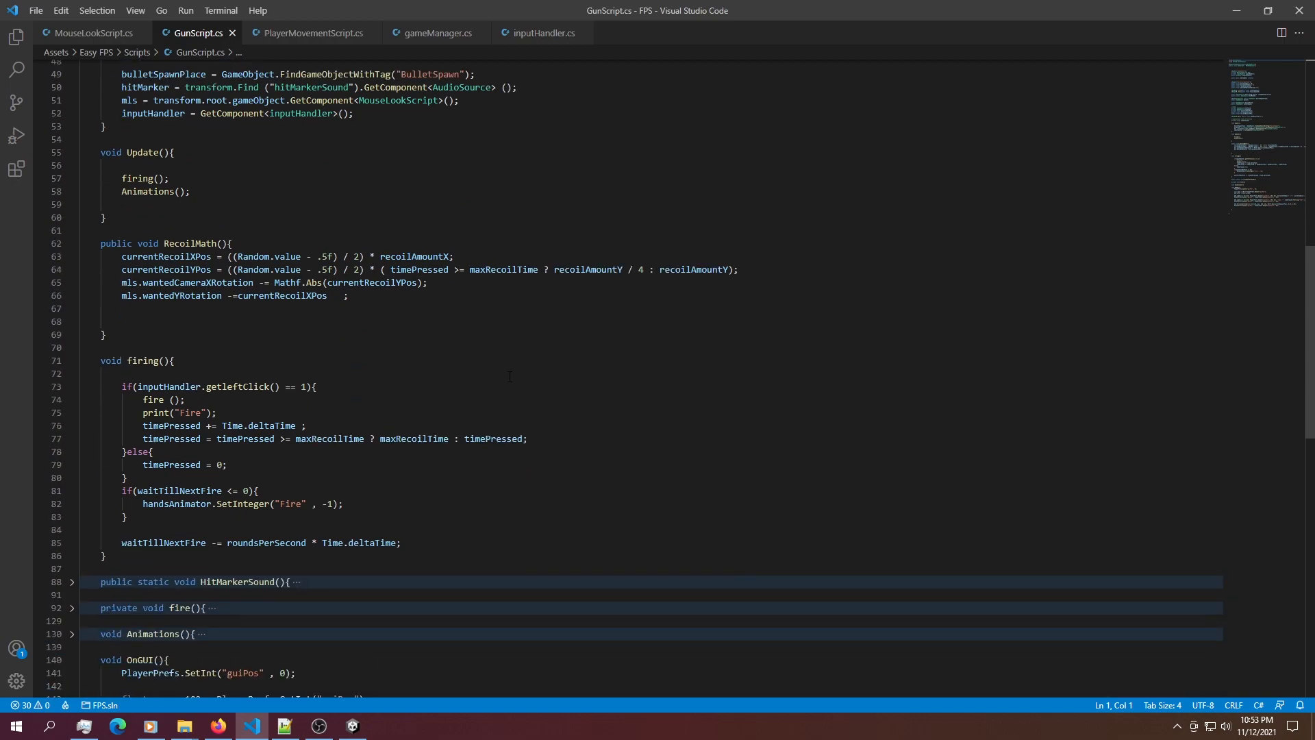
# - Unfold the HitMarkerSound, fire and Animations functions, then select the RecoilMath function name
pyautogui.click(71, 582)
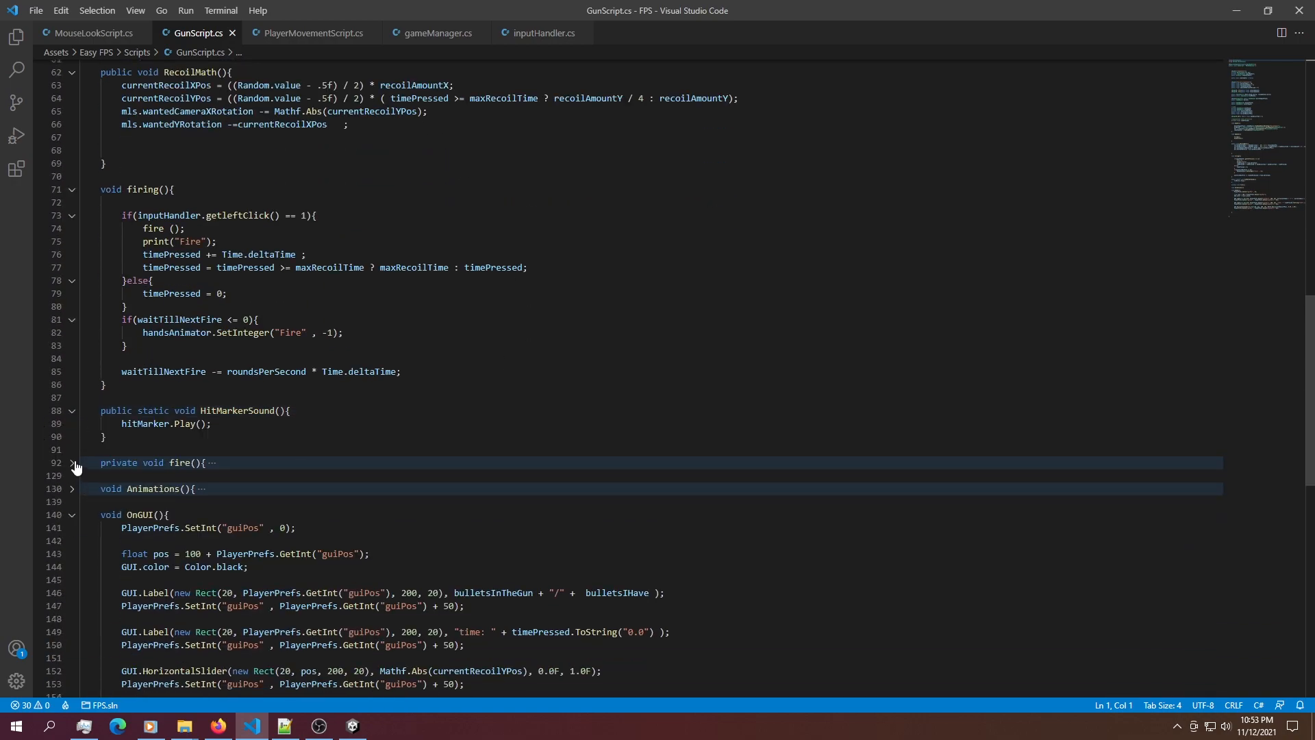
pyautogui.click(72, 463)
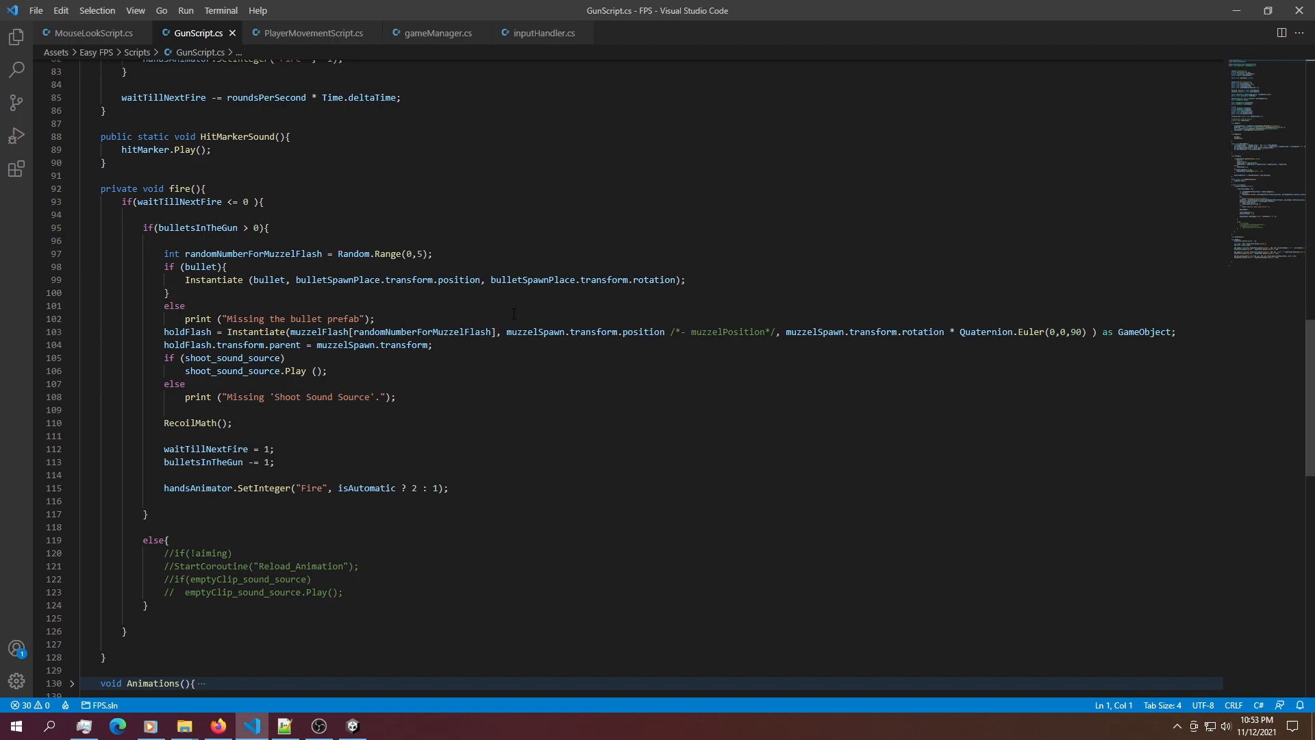
pyautogui.scroll(-3)
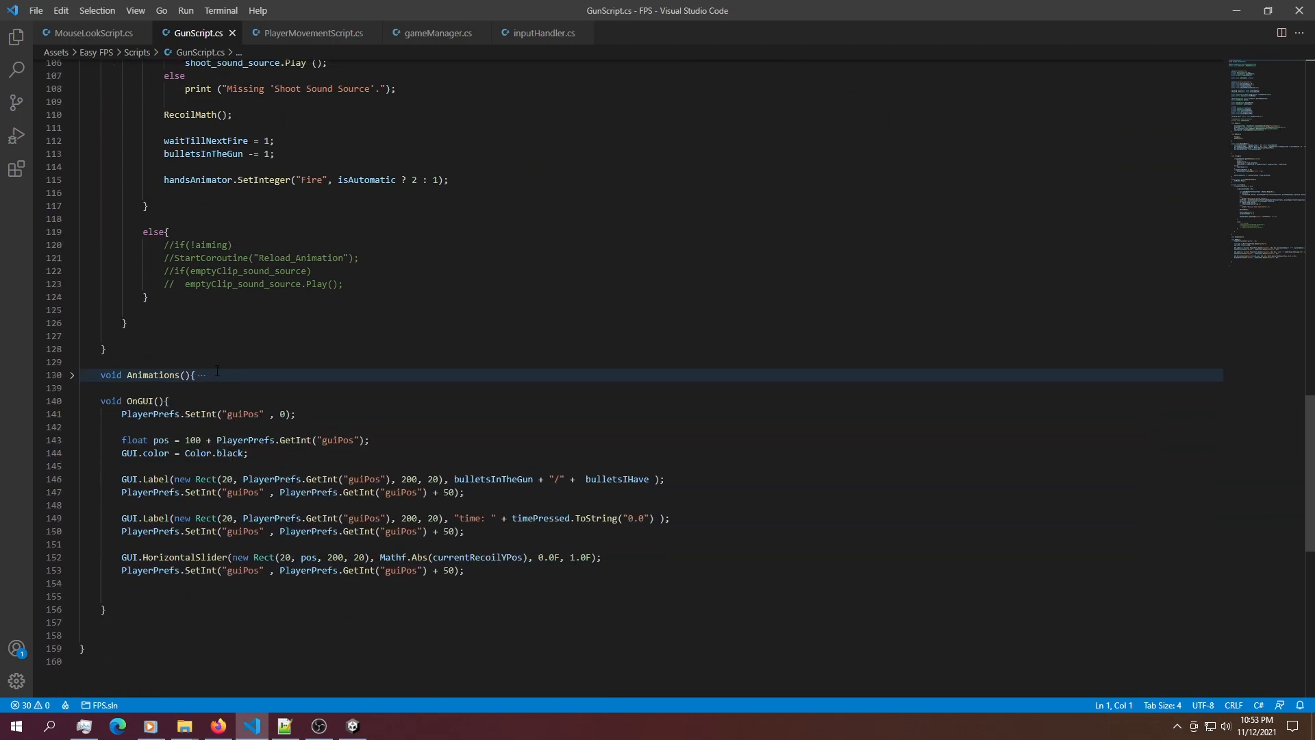
pyautogui.click(71, 375)
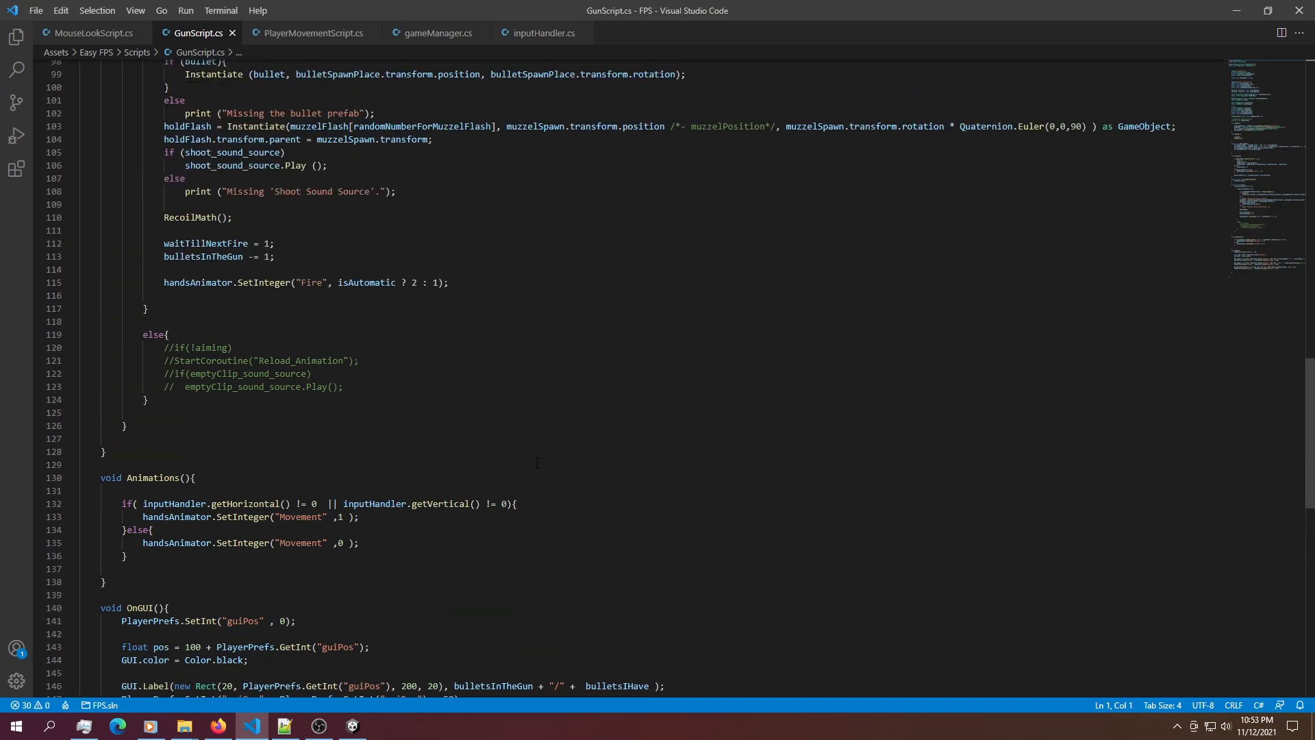
pyautogui.scroll(3)
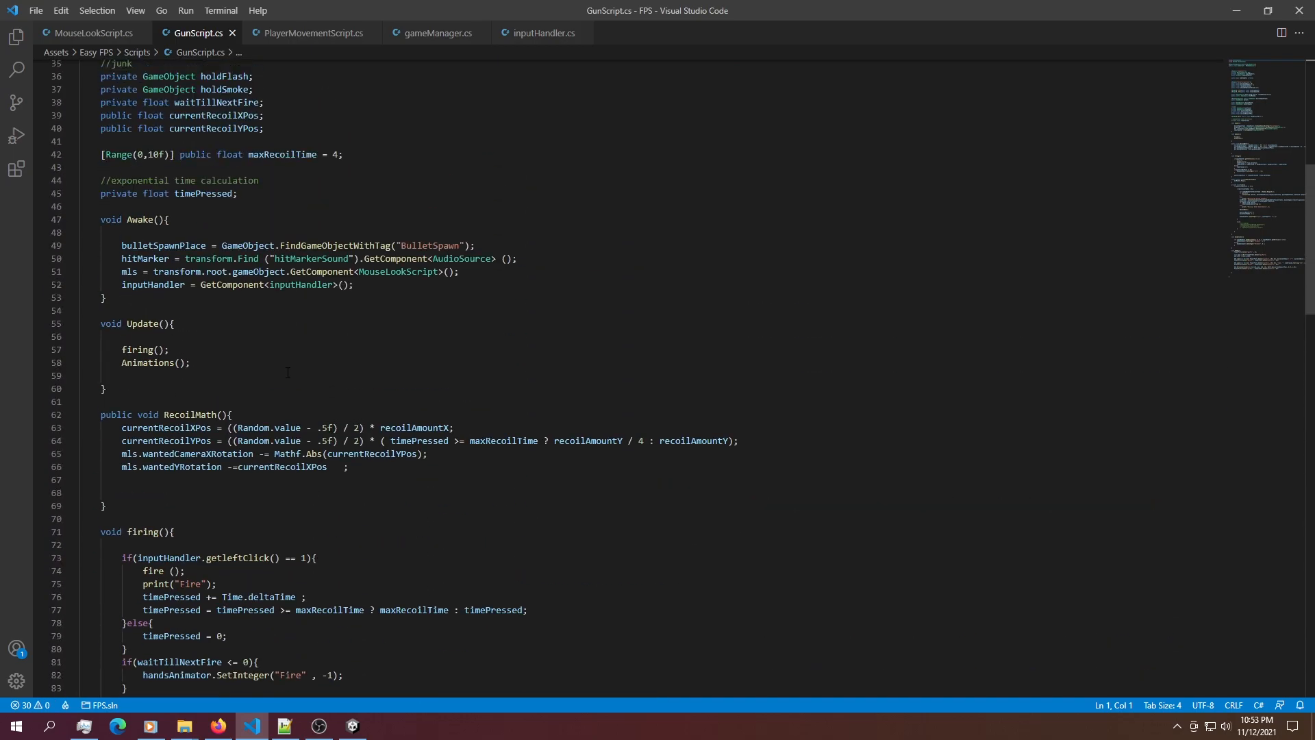
pyautogui.doubleClick(190, 413)
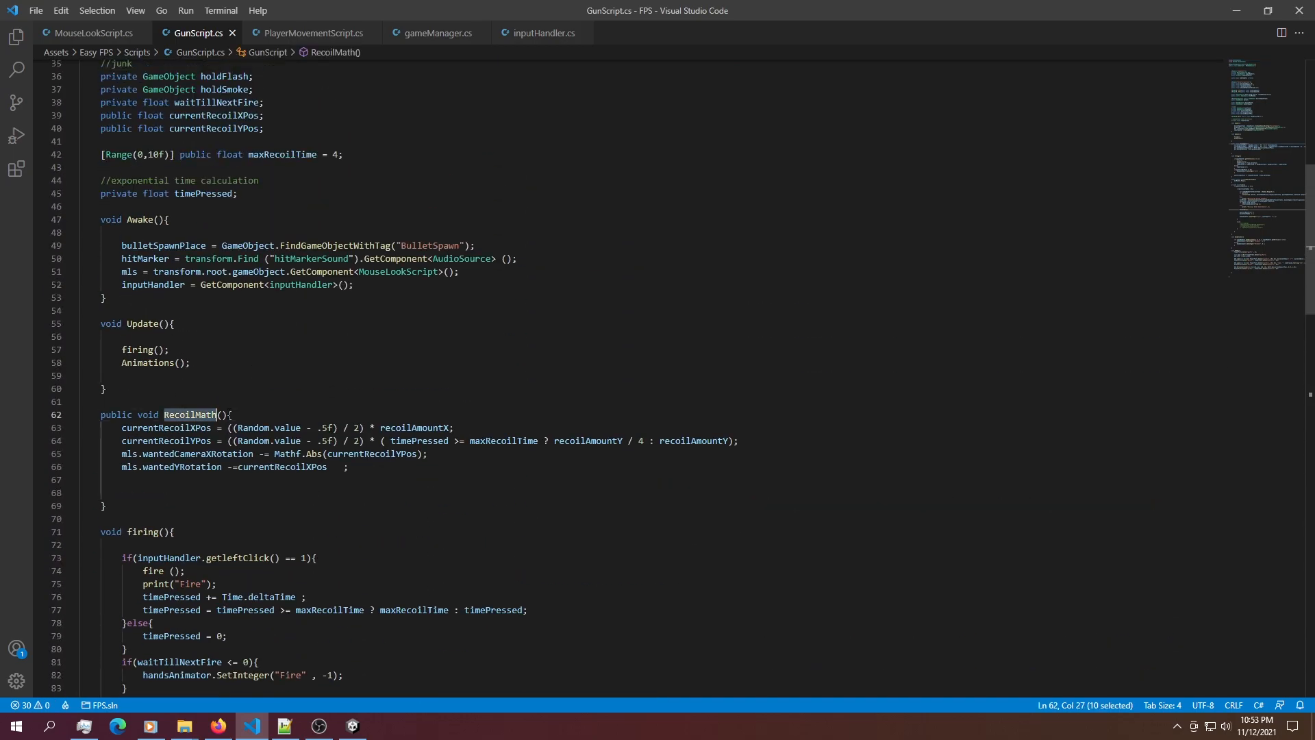
pyautogui.scroll(-3)
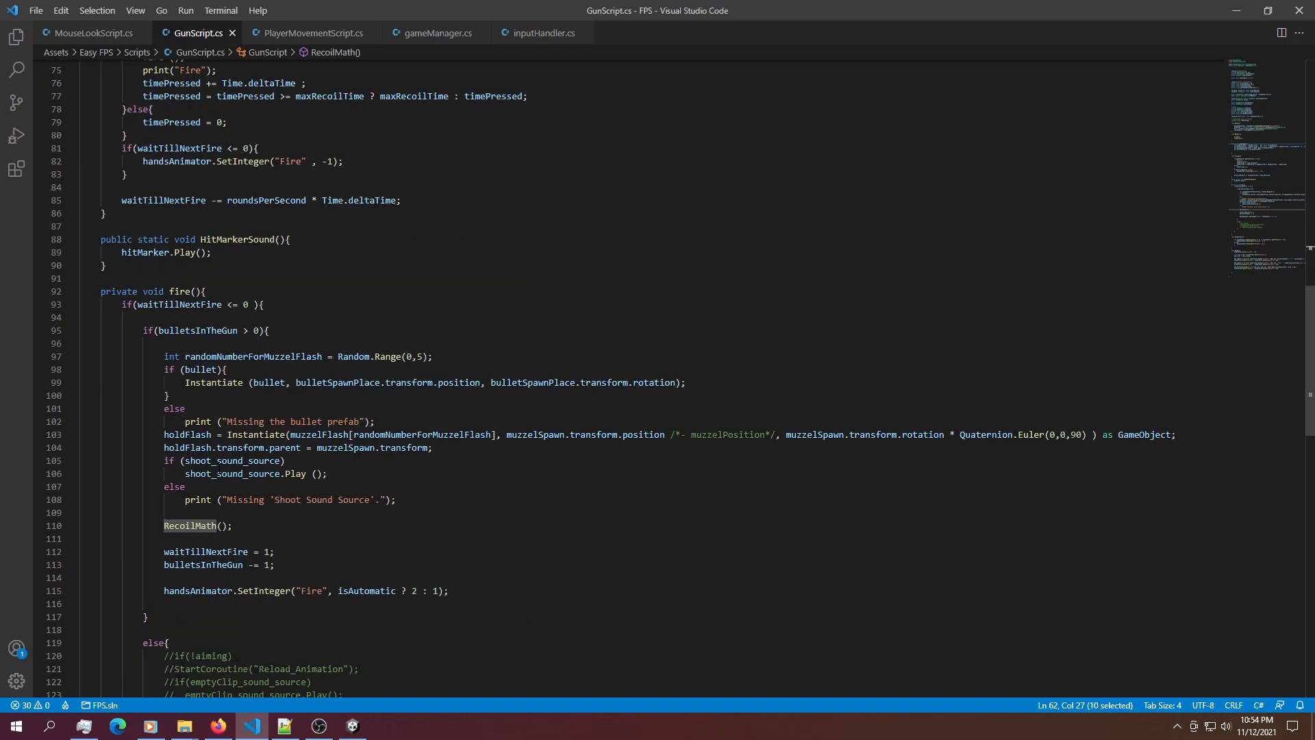
pyautogui.doubleClick(188, 290)
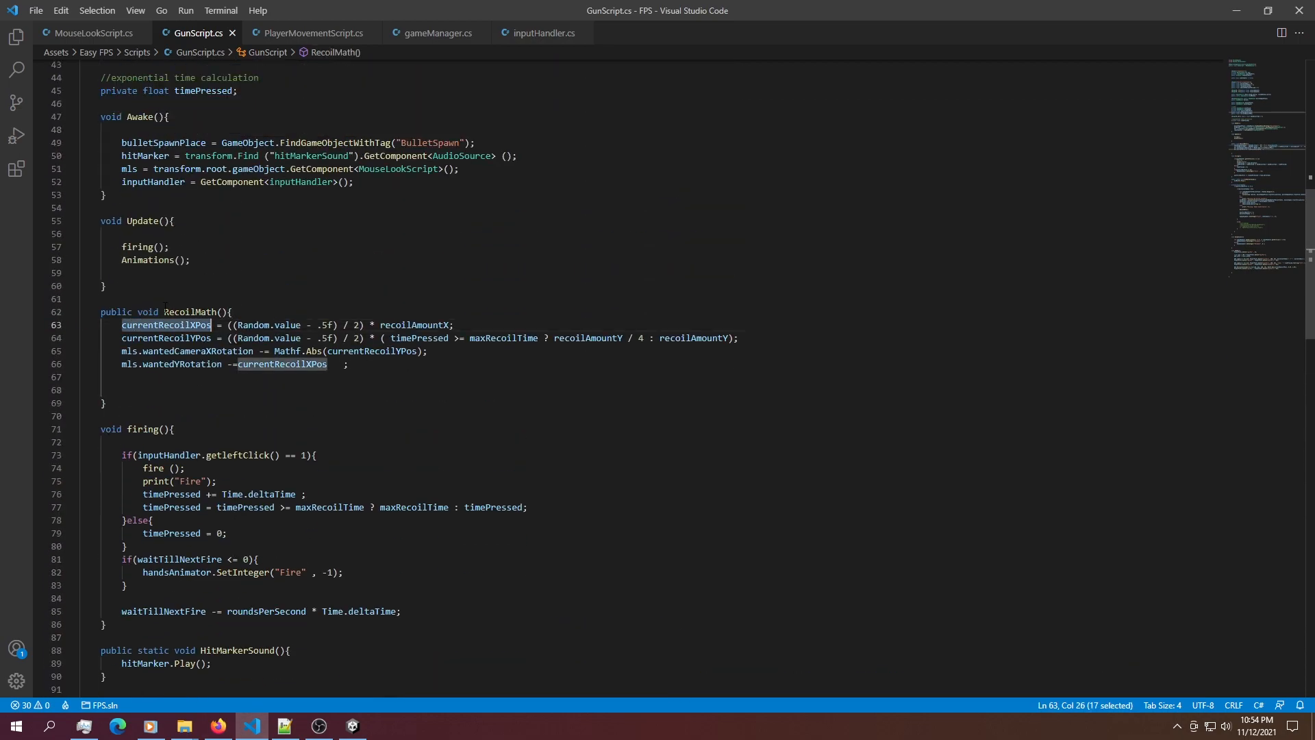
pyautogui.moveTo(165, 325)
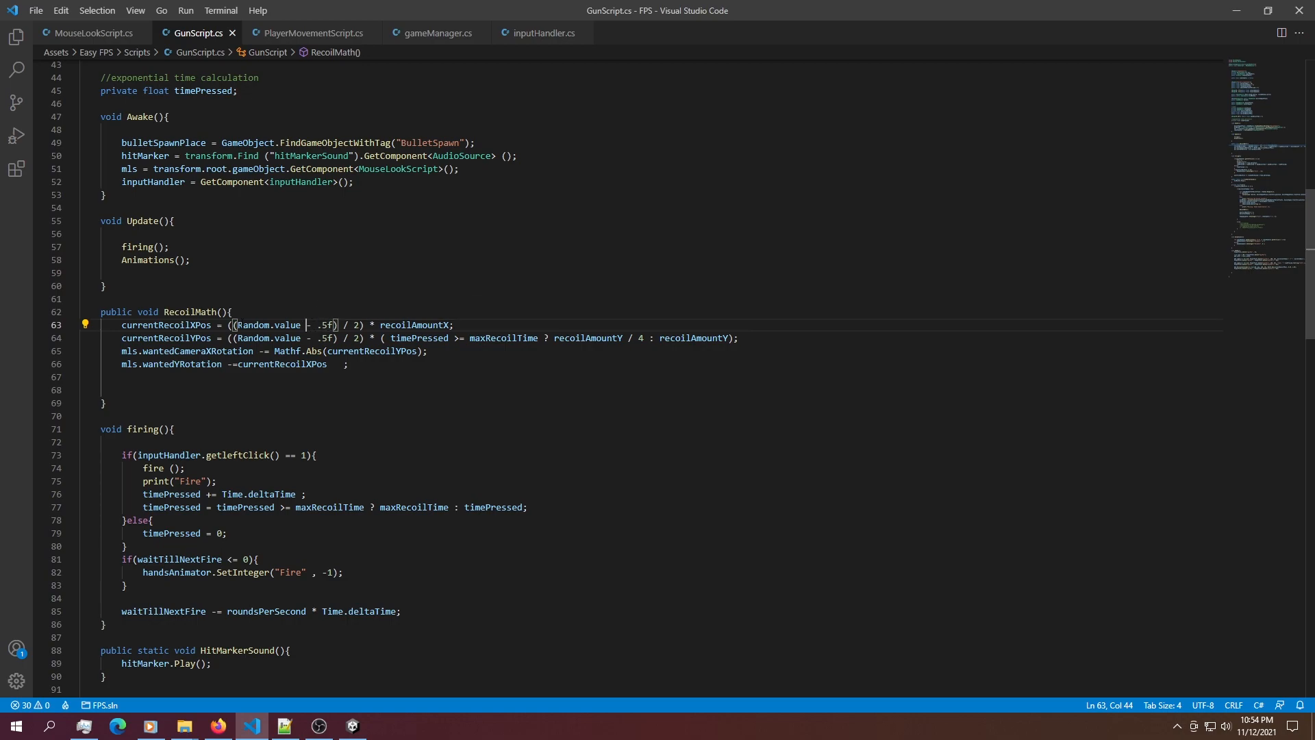
pyautogui.doubleClick(249, 325)
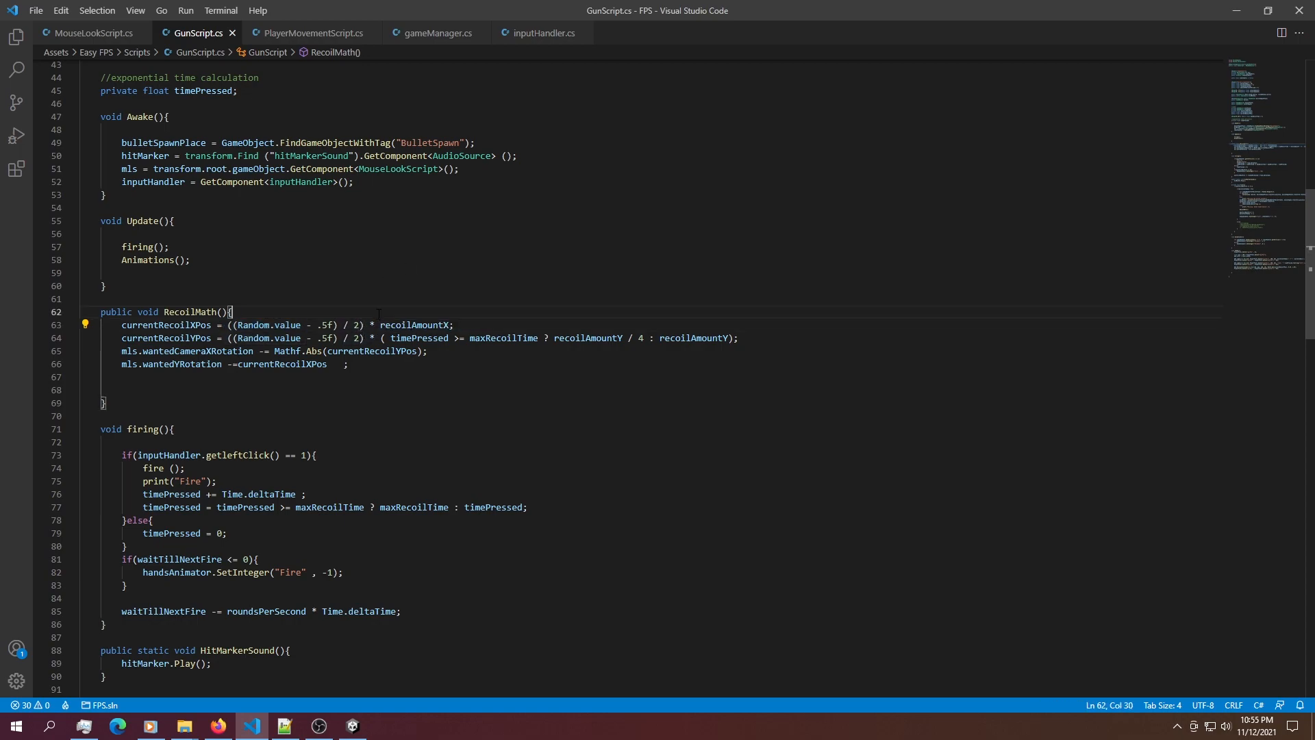
pyautogui.doubleClick(415, 324)
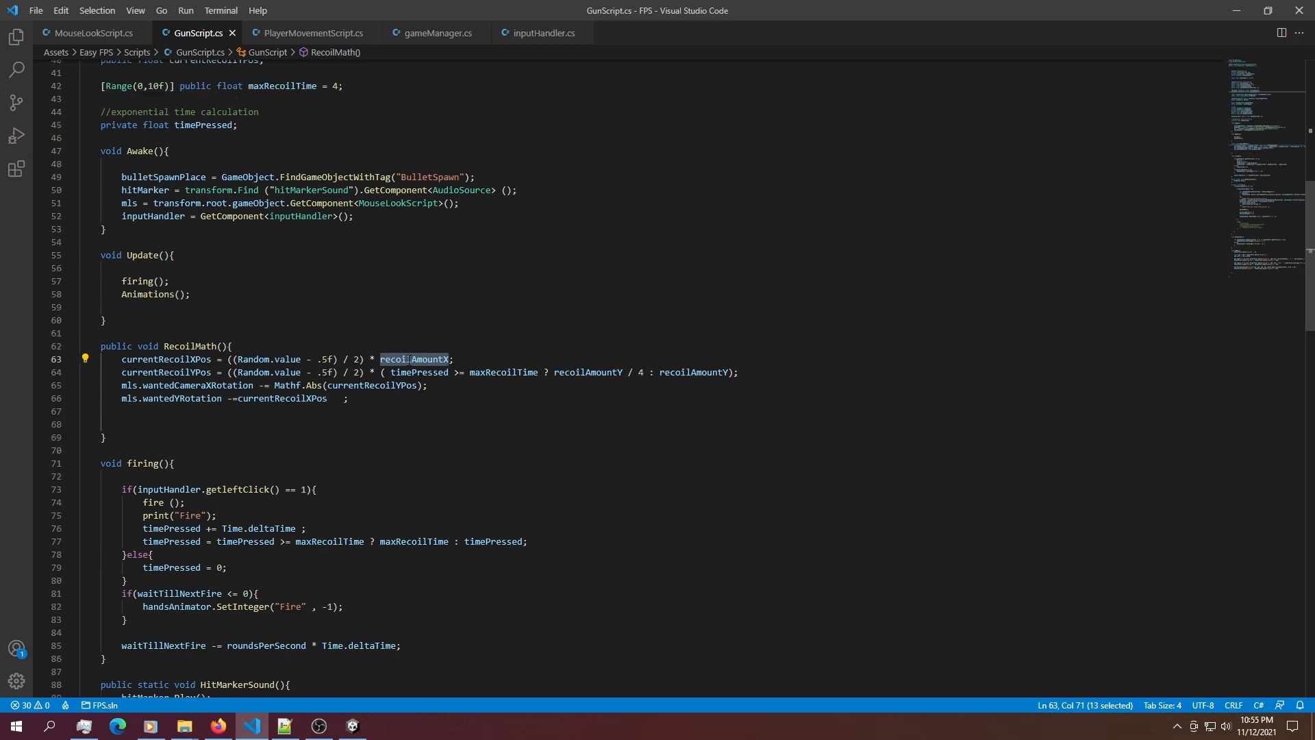
# - Scroll to the recoilAmountX and maxRecoilTime declarations and back to RecoilMath
pyautogui.scroll(3)
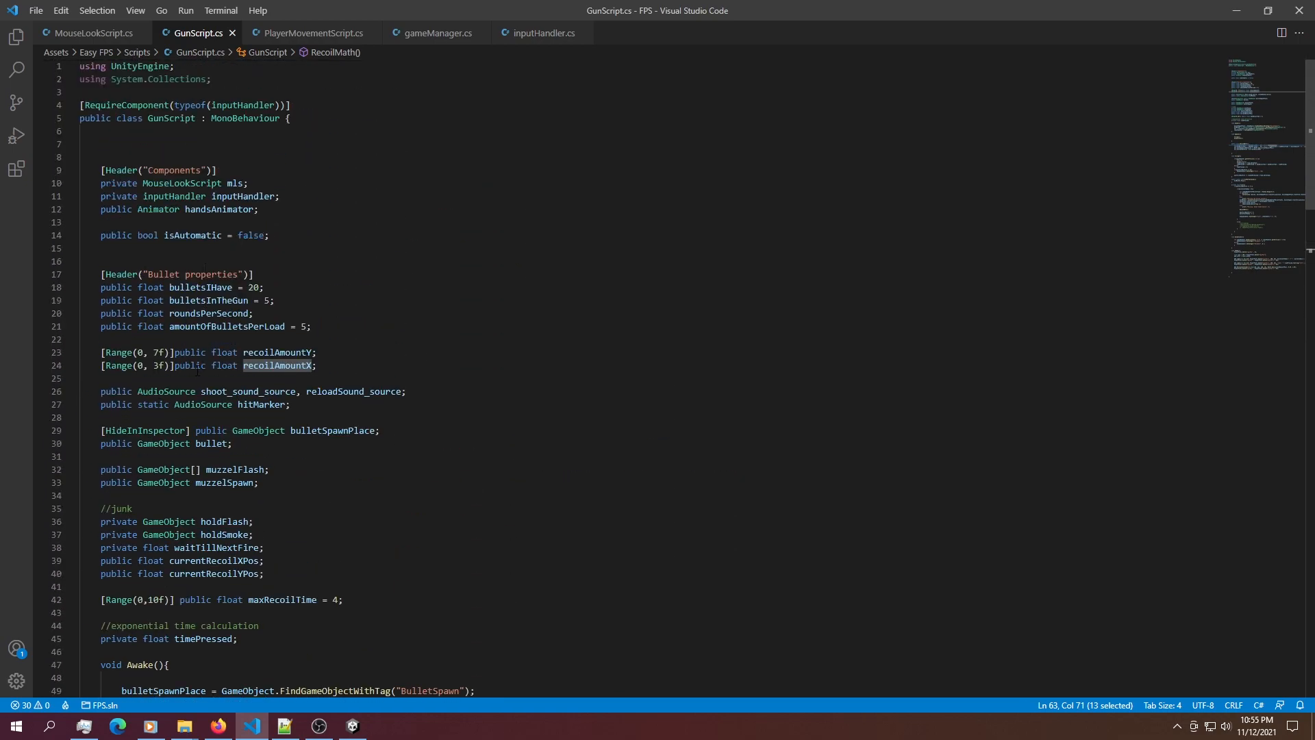
pyautogui.scroll(-3)
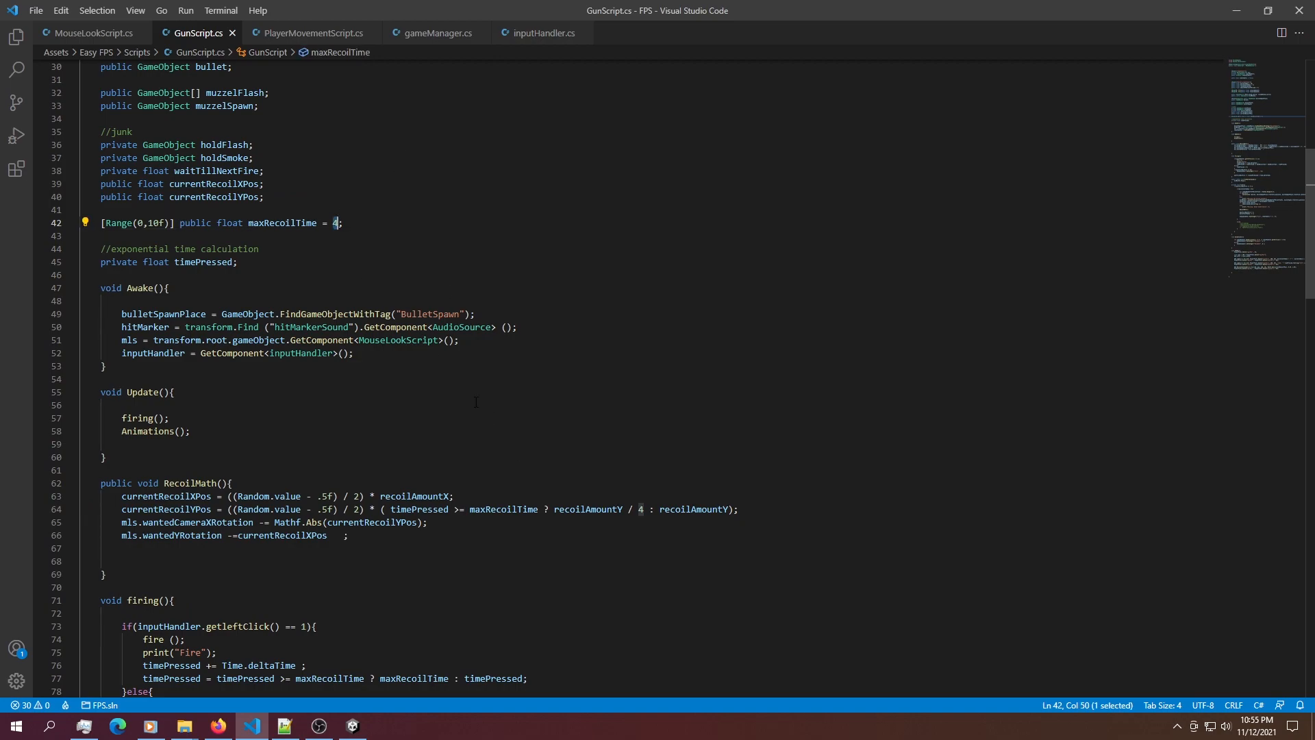
pyautogui.scroll(-3)
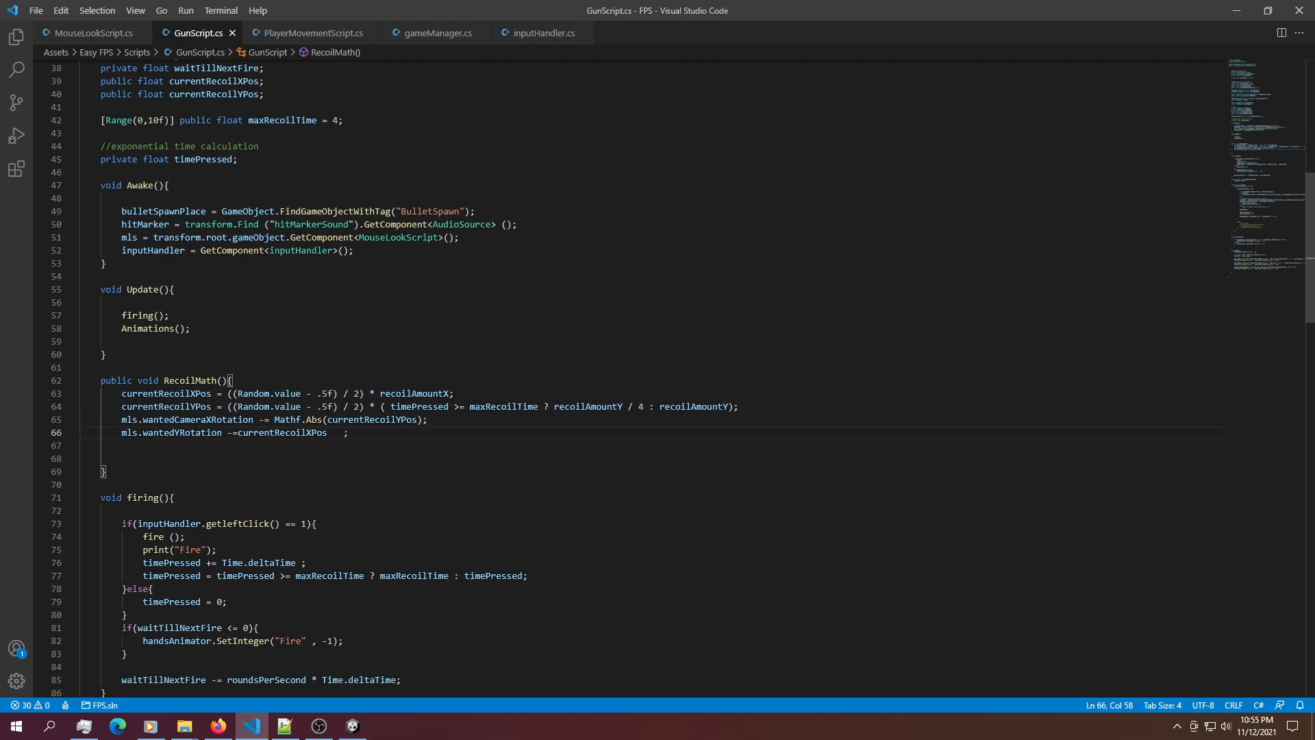
# - Select mls in the camera rotation lines and go to its definition in MouseLookScript.cs
pyautogui.doubleClick(285, 420)
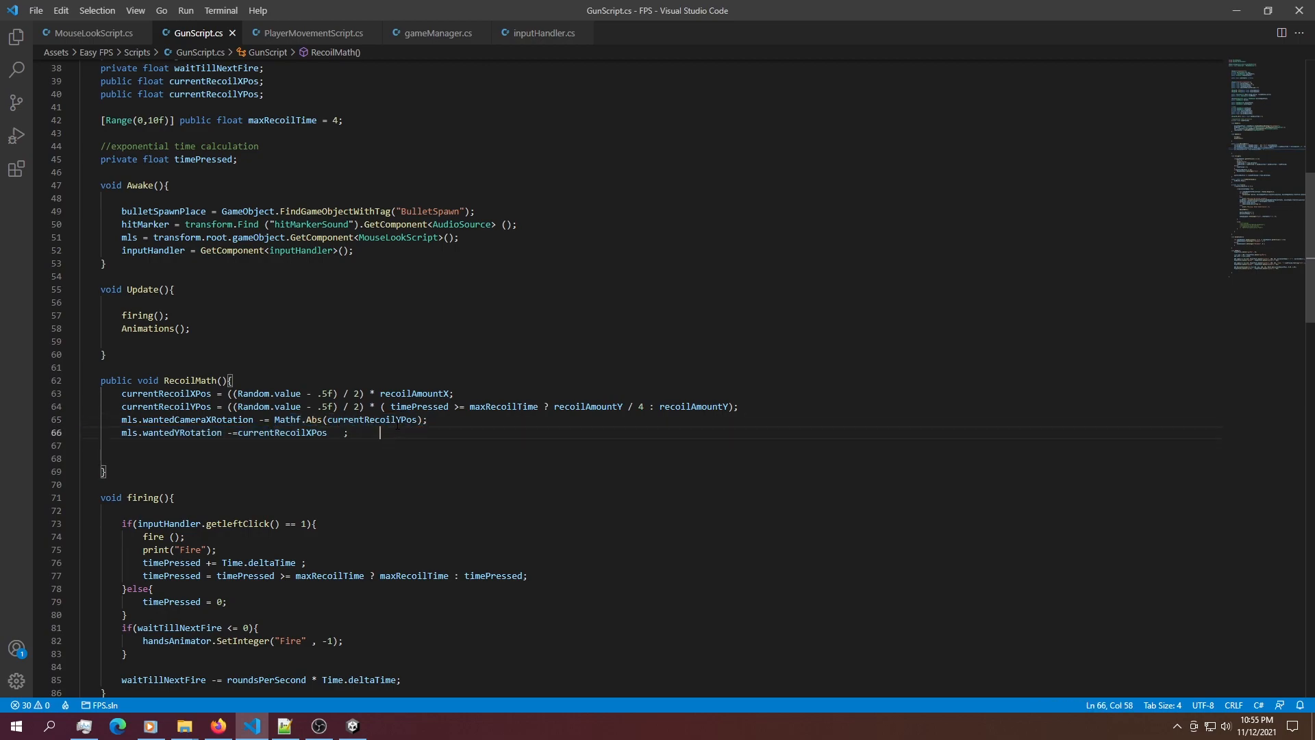
pyautogui.doubleClick(373, 419)
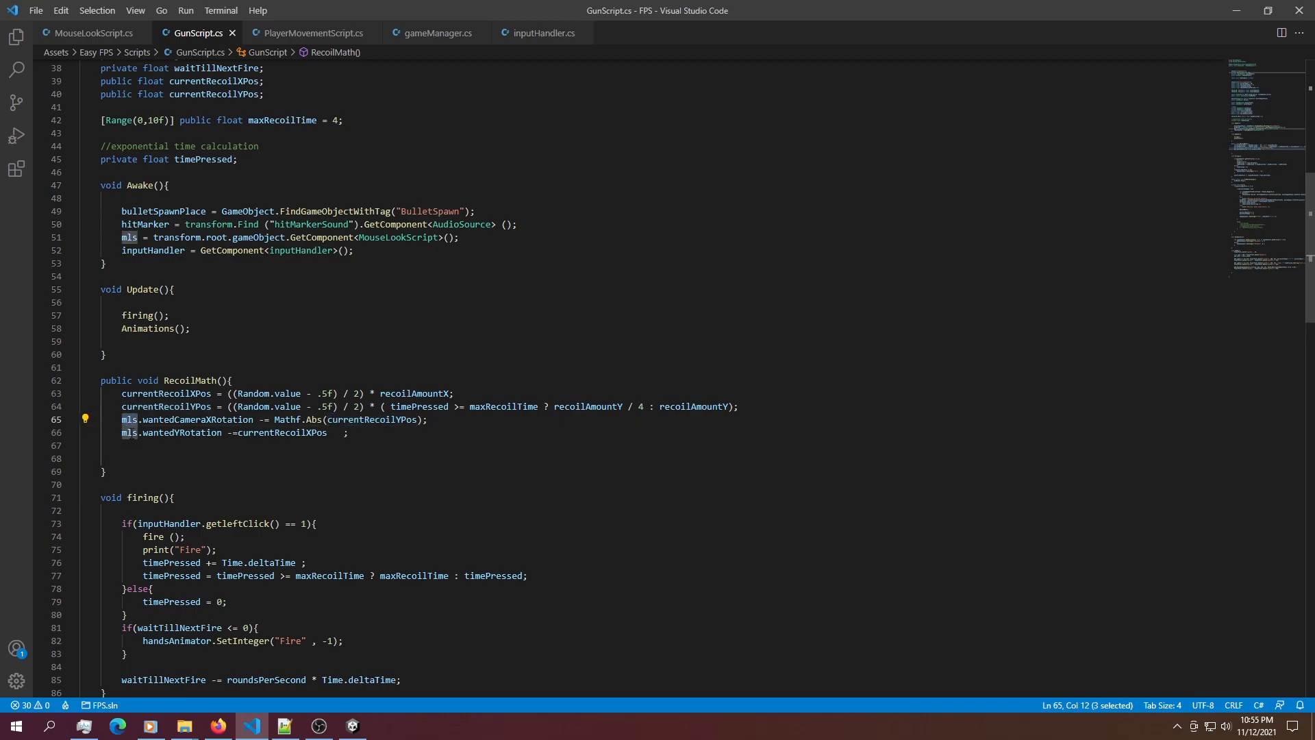
pyautogui.click(93, 33)
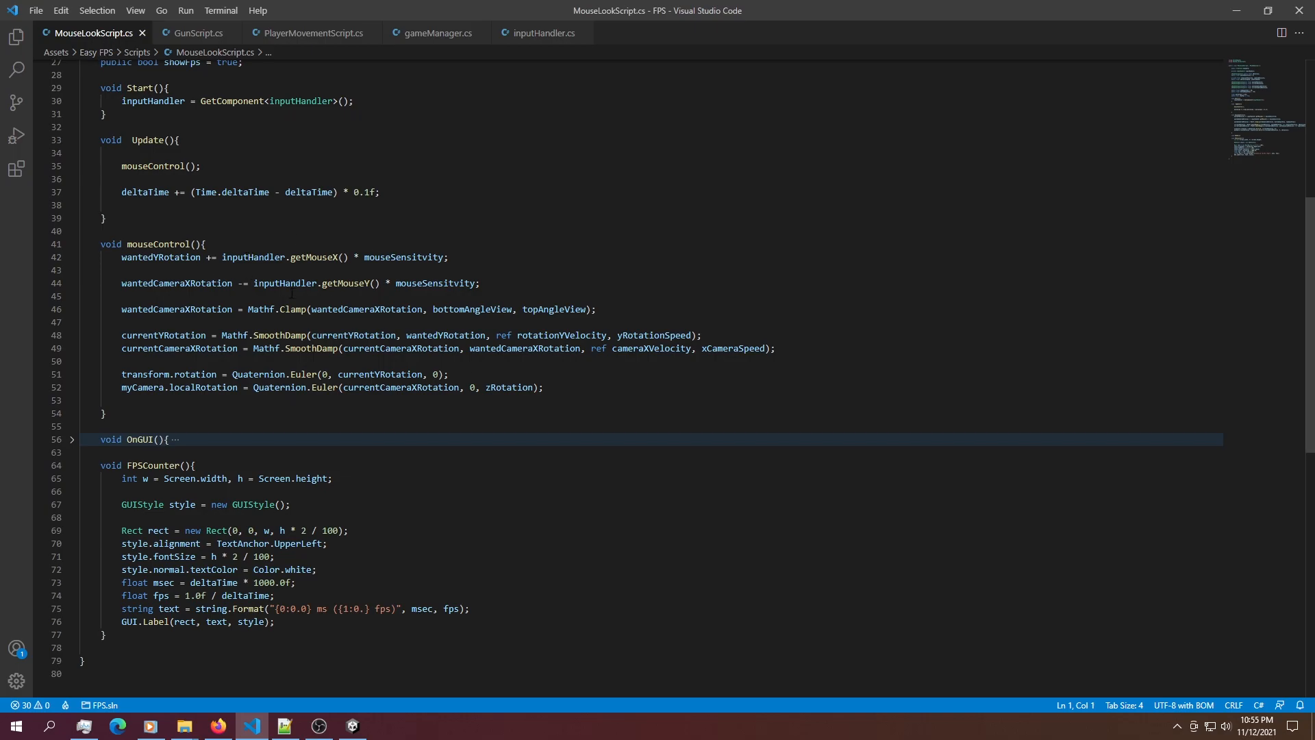
# - Trace zRotation from its declaration to its use in the camera's local rotation in MouseLookScript.cs
pyautogui.scroll(3)
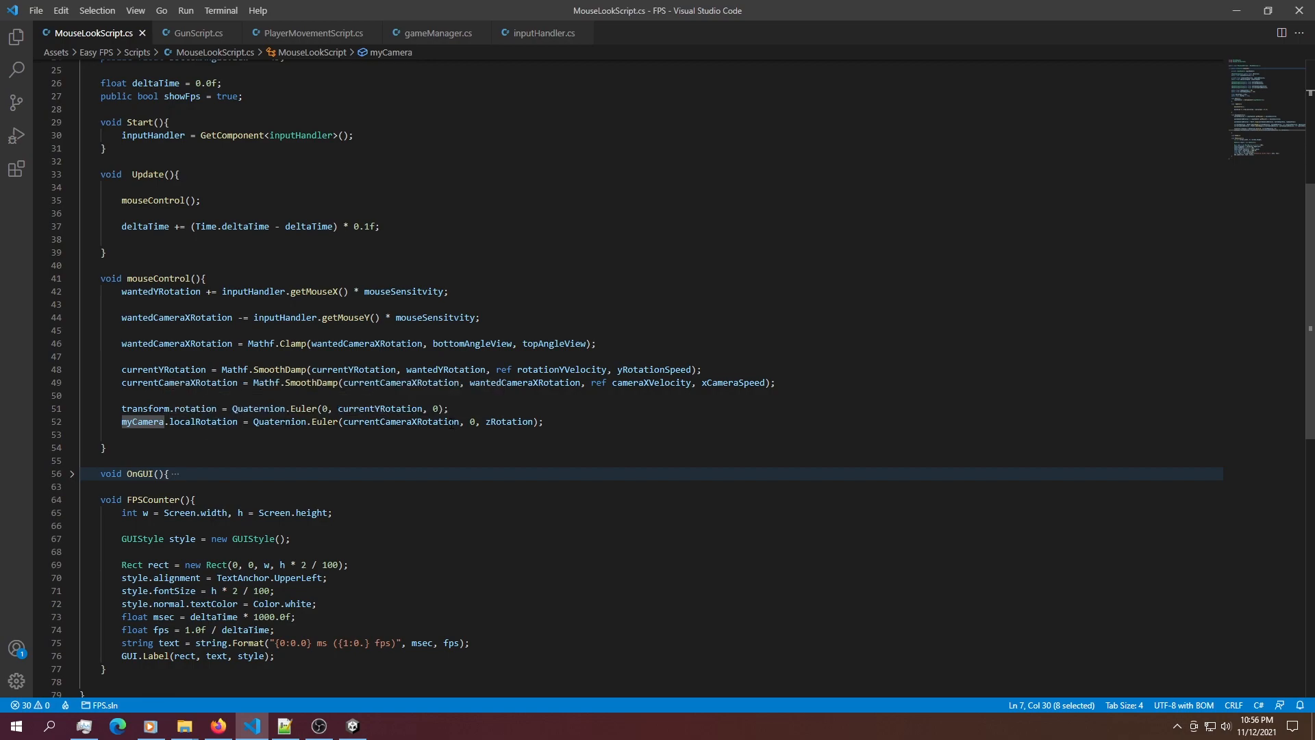
pyautogui.doubleClick(402, 422)
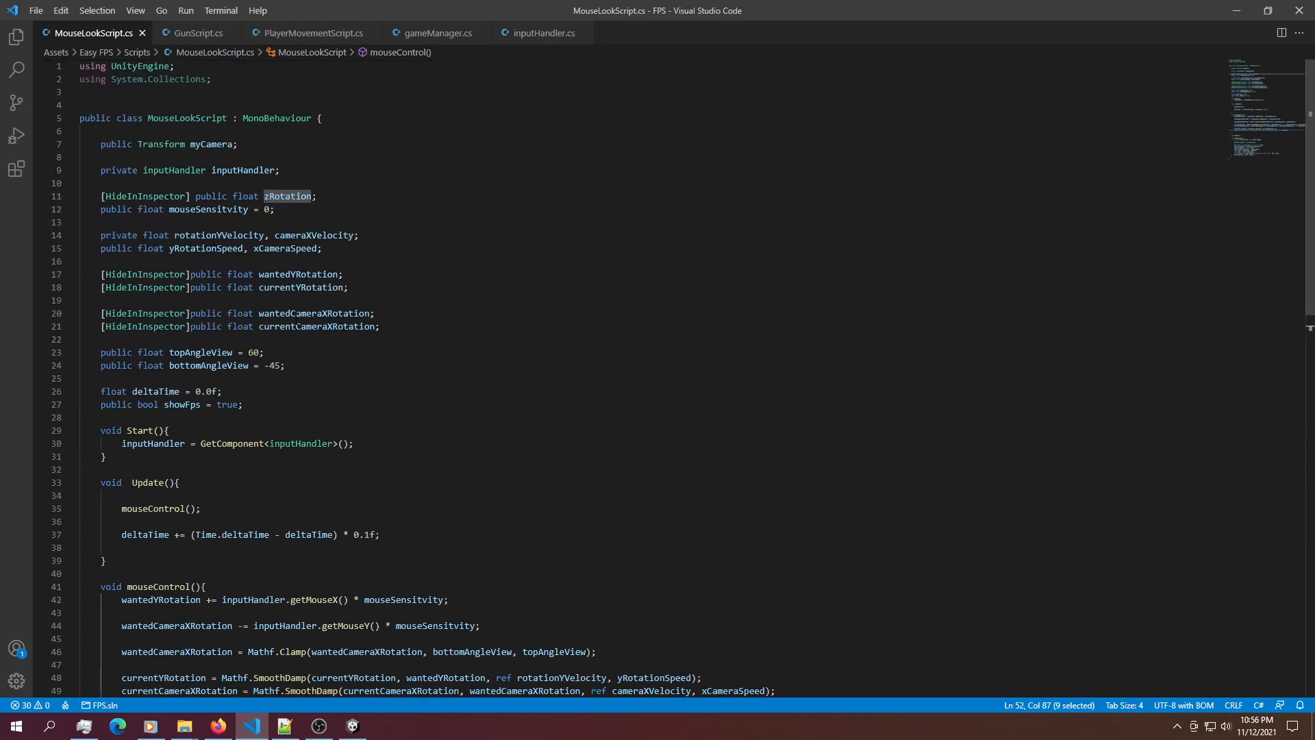
pyautogui.scroll(-3)
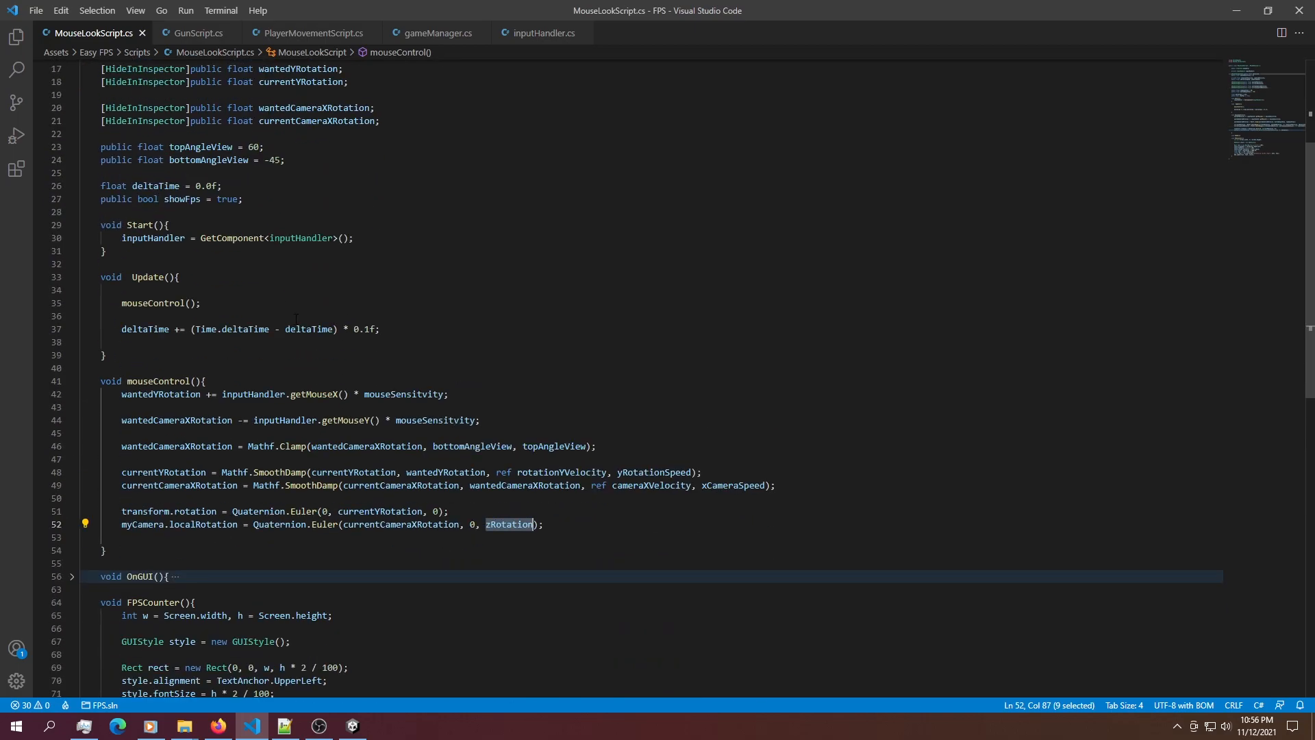
pyautogui.scroll(-3)
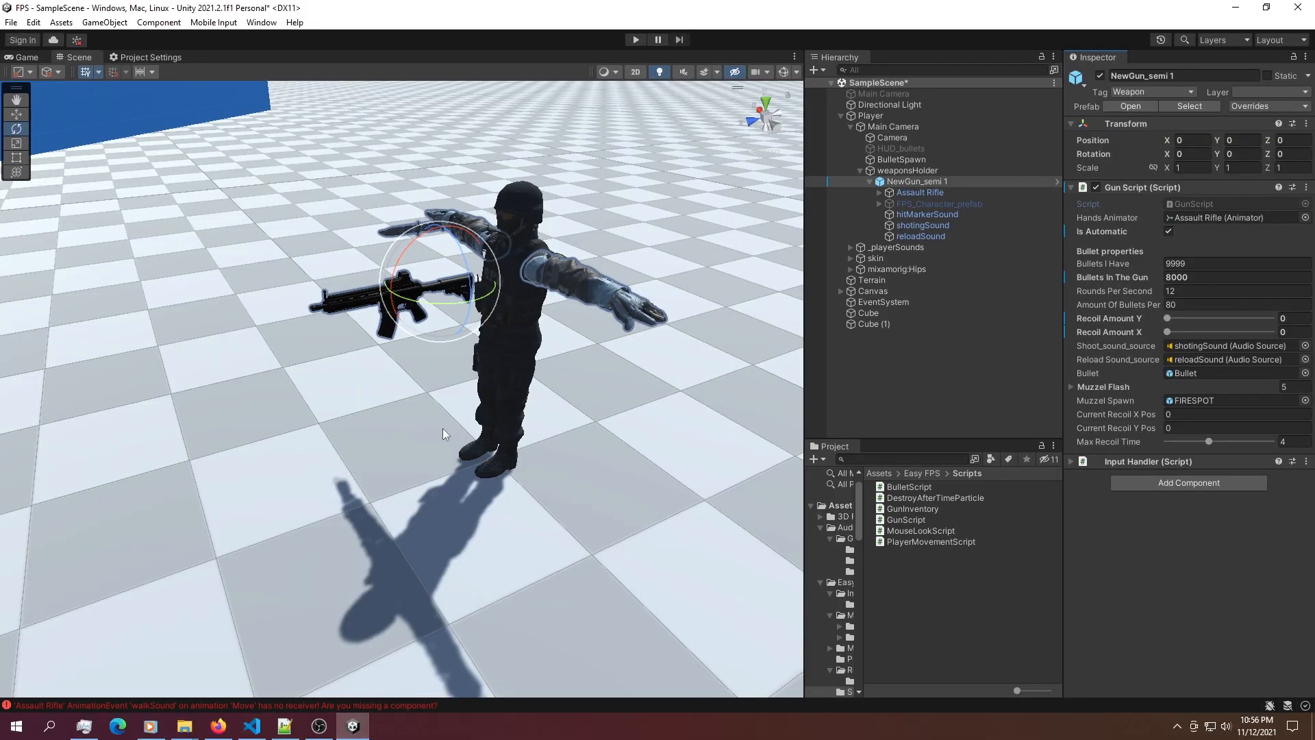
# - Check the Player object, reread the transform rotation line in MouseLookScript, and return to Unity
pyautogui.click(869, 115)
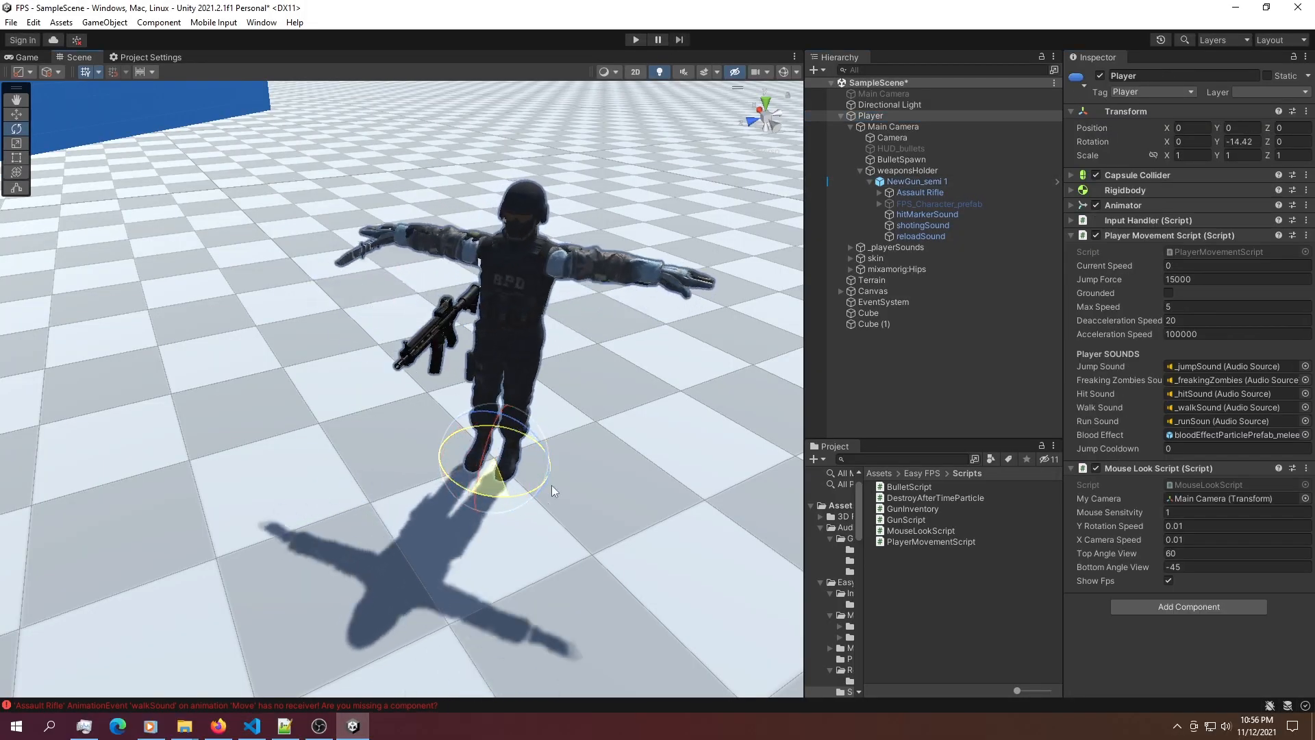
pyautogui.click(251, 726)
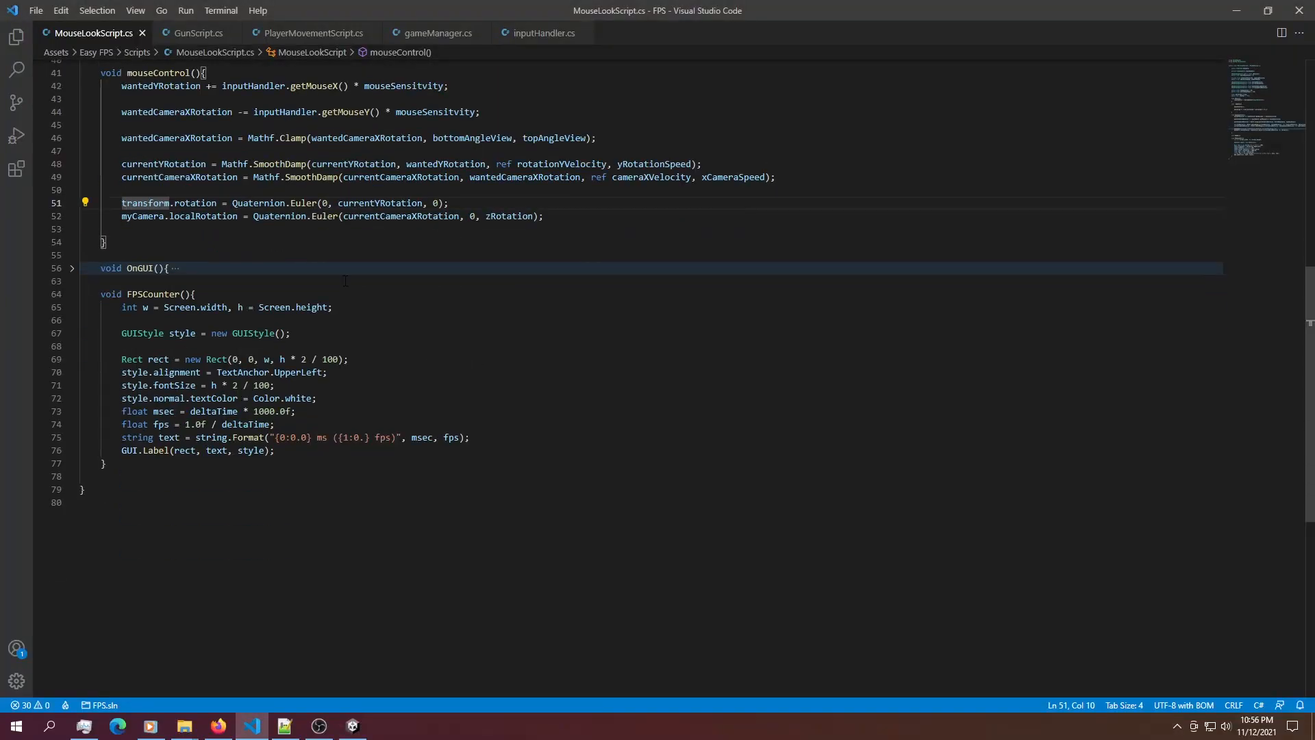
pyautogui.doubleClick(379, 203)
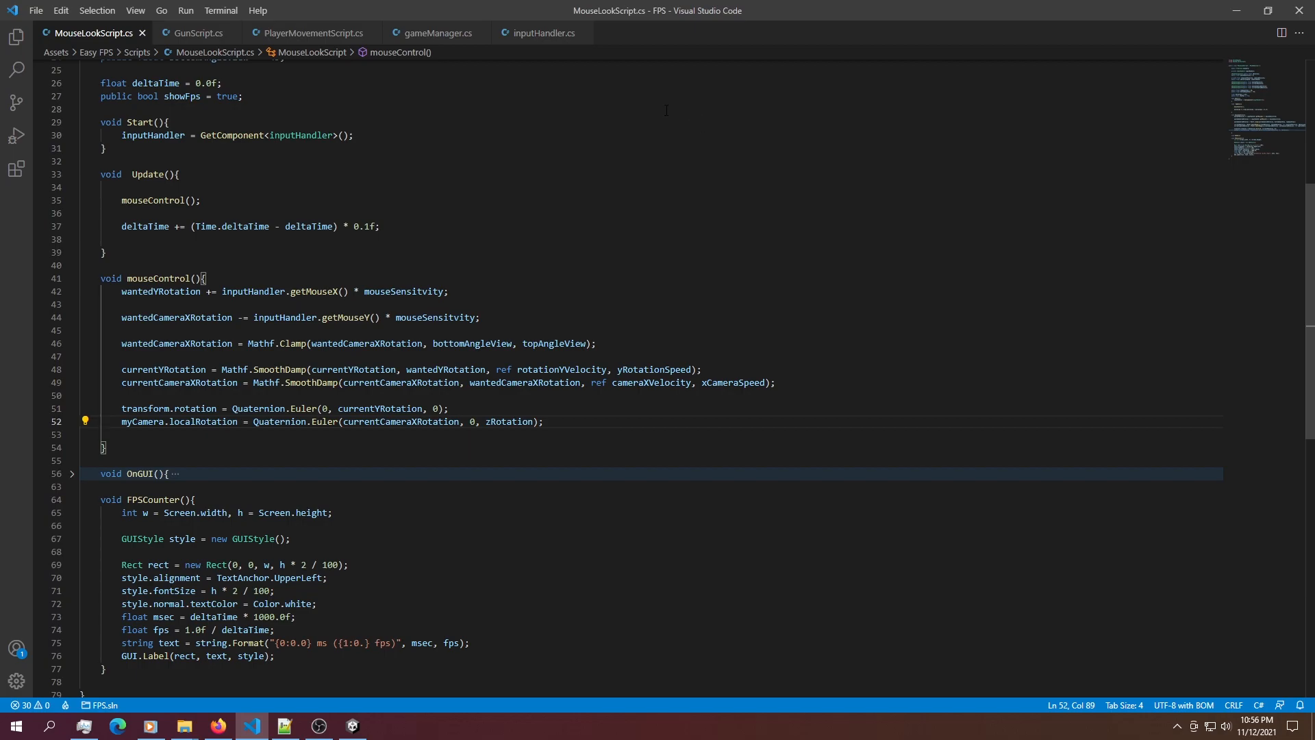
pyautogui.click(352, 726)
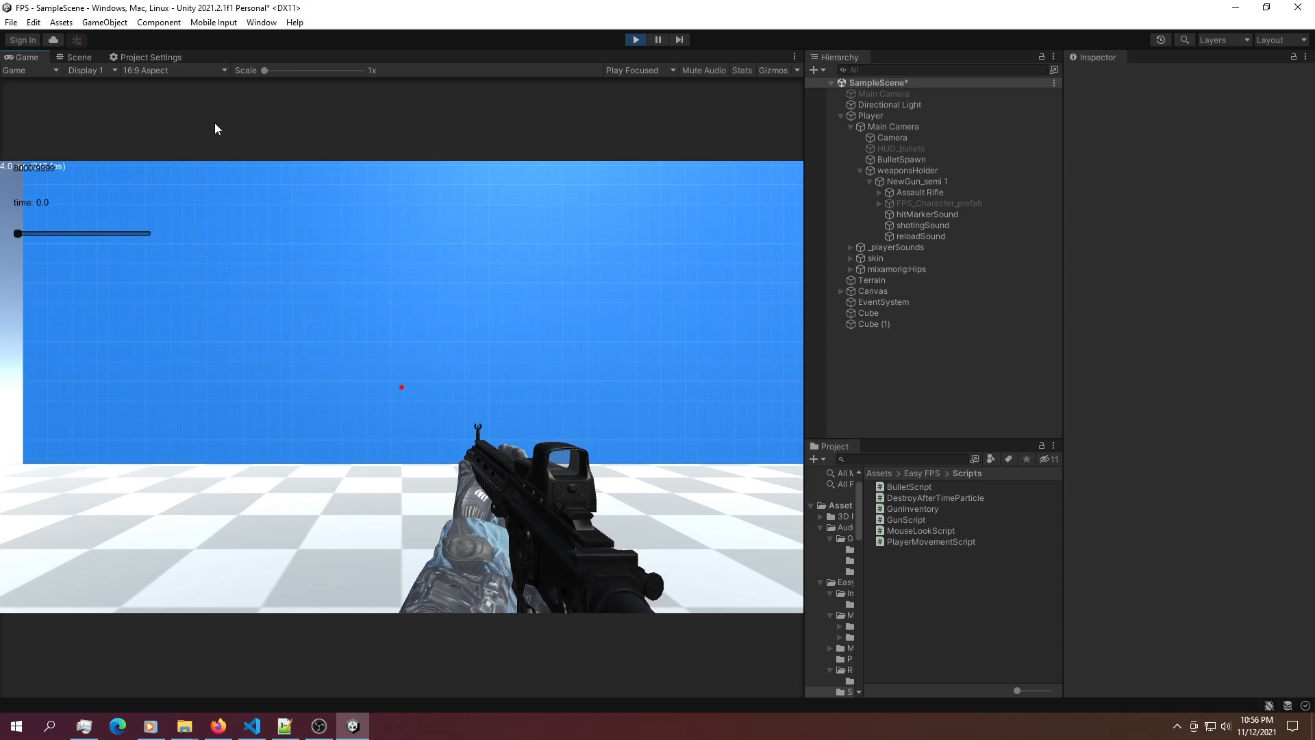
# - Switch the Game view to Free Aspect and select NewGun_semi 1 to show its zero recoil settings
pyautogui.click(26, 71)
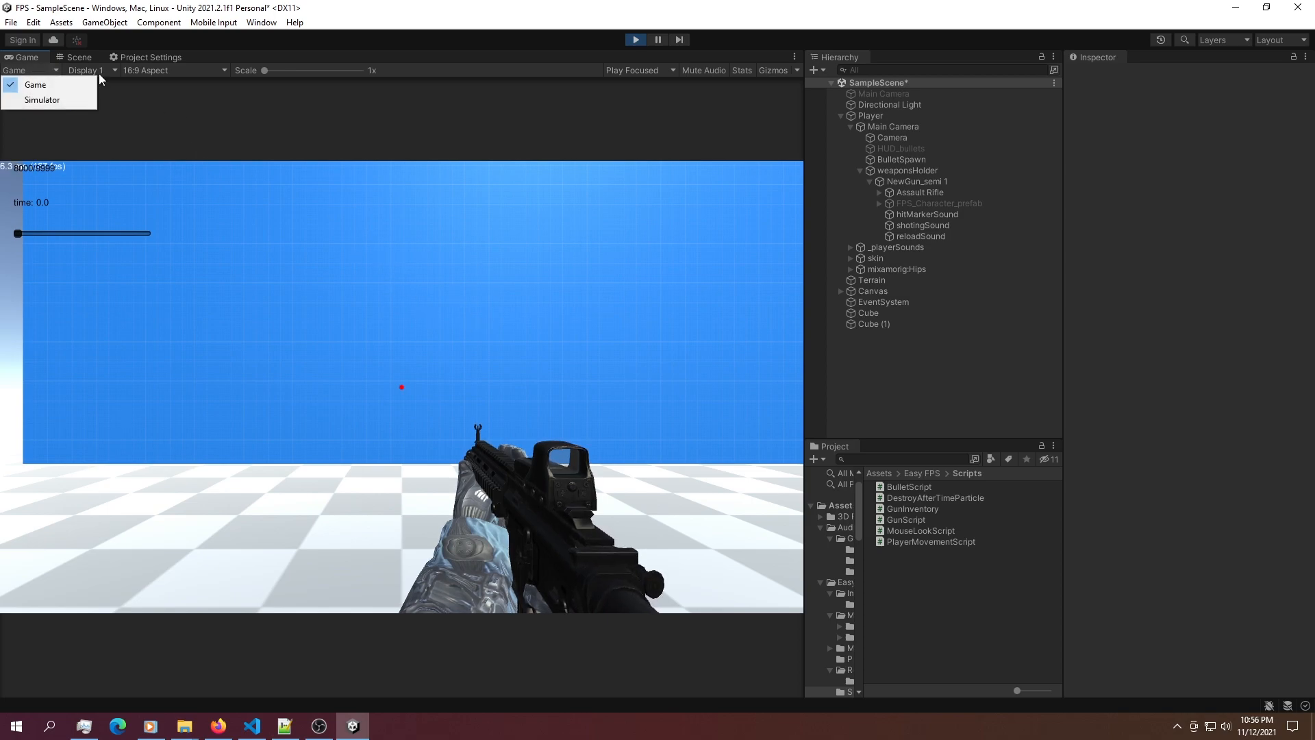
pyautogui.click(175, 70)
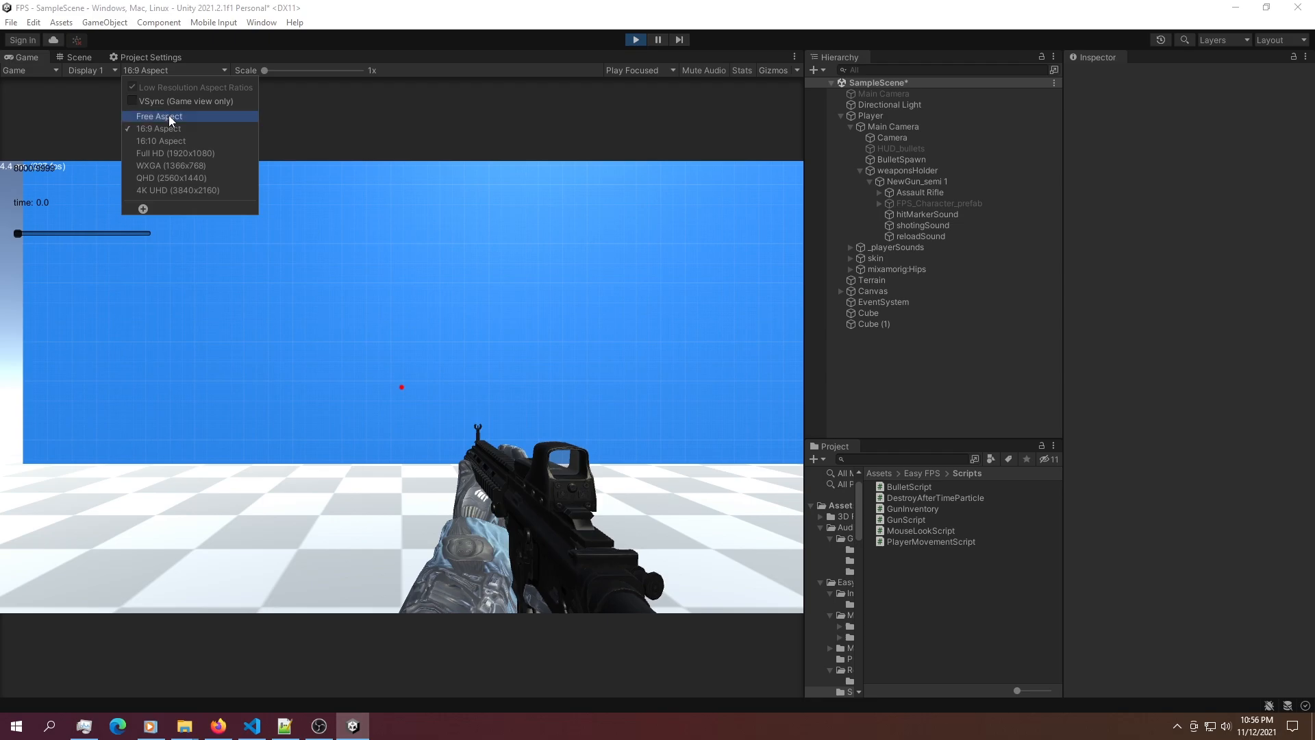
pyautogui.click(159, 115)
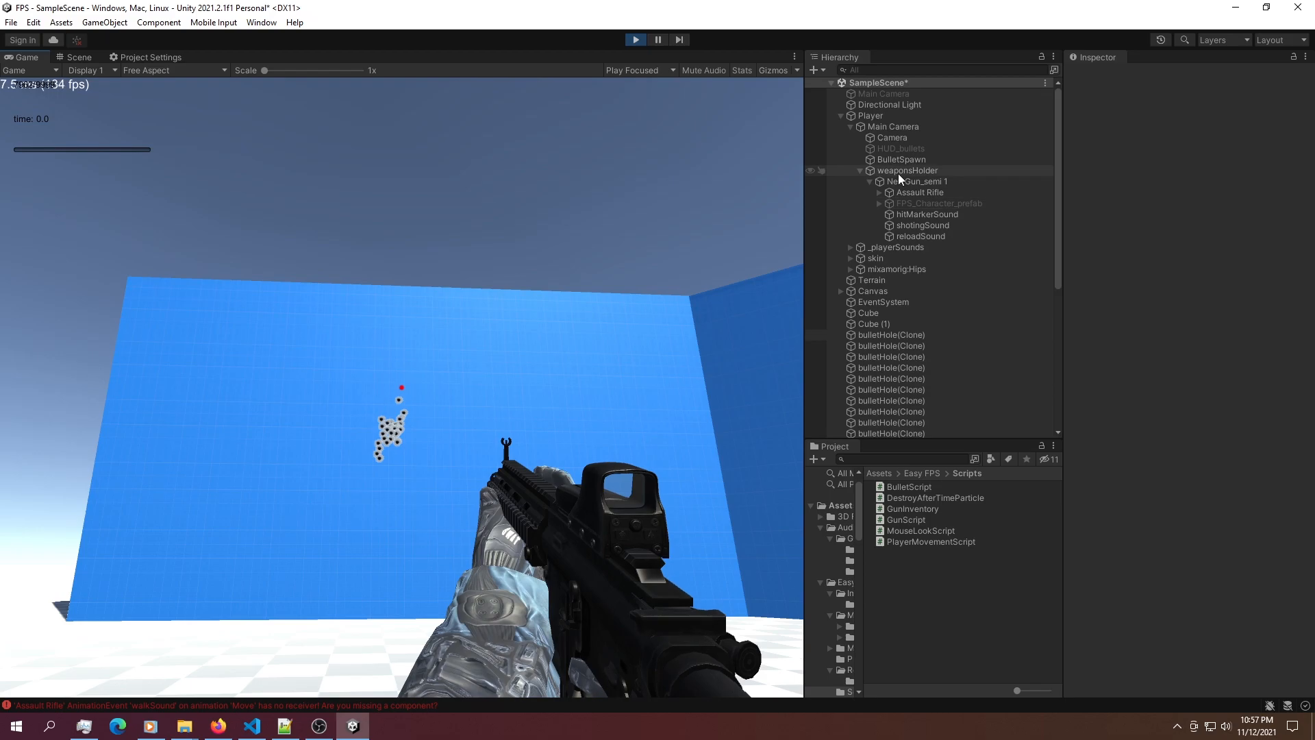
pyautogui.click(917, 181)
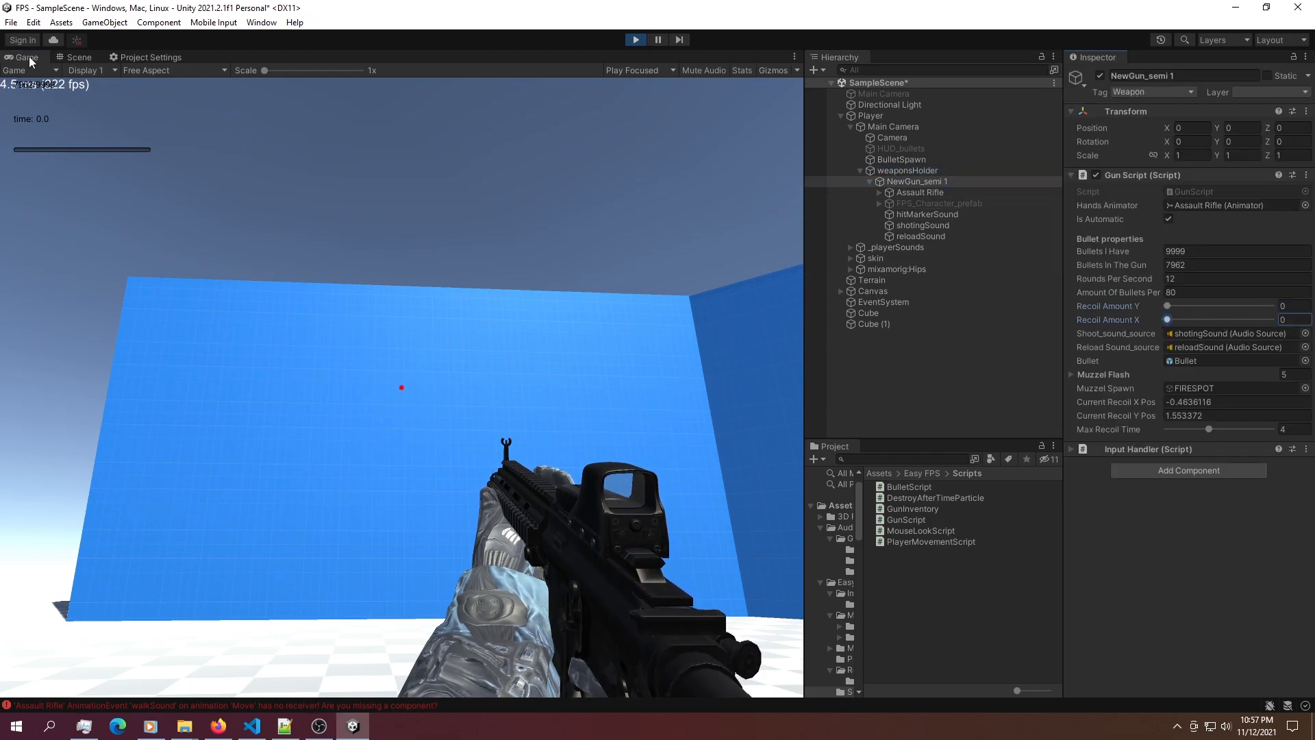
# - Maximize the Game view to fire at the wall, then uncheck Maximize to restore the editor layout
pyautogui.click(26, 57)
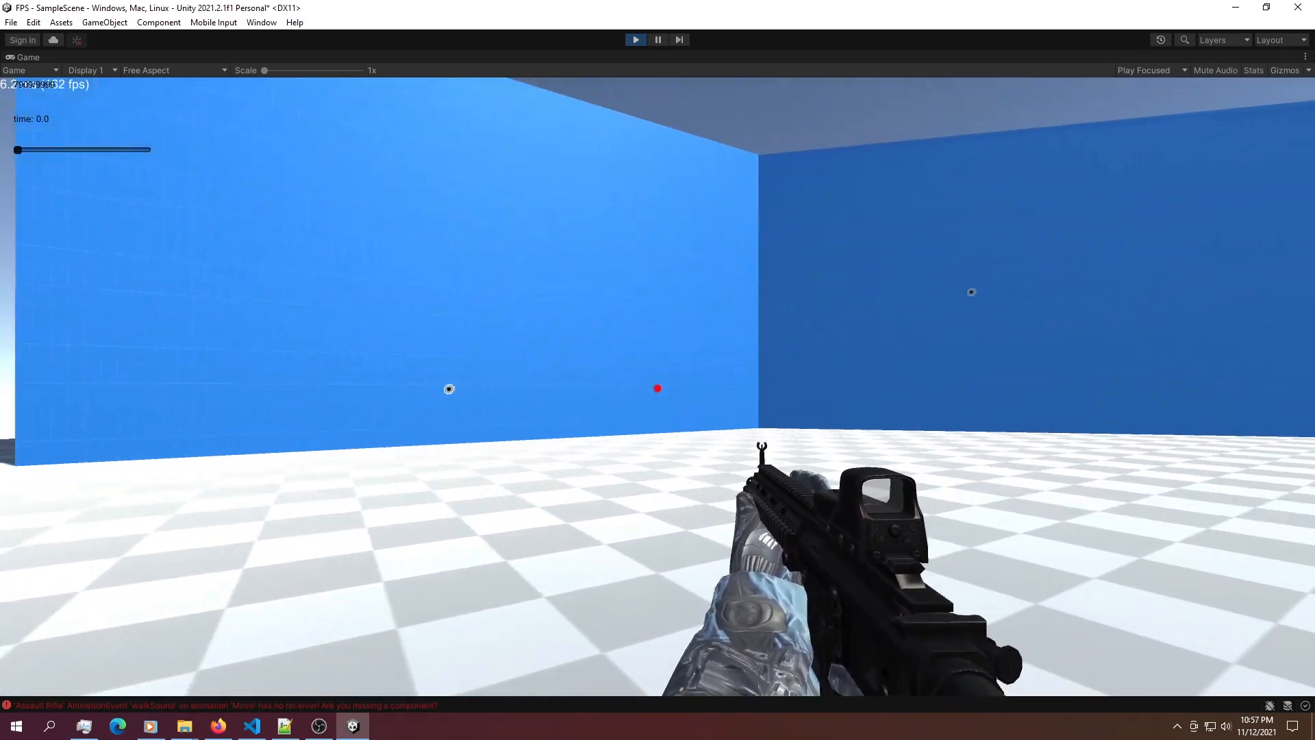
pyautogui.click(1304, 56)
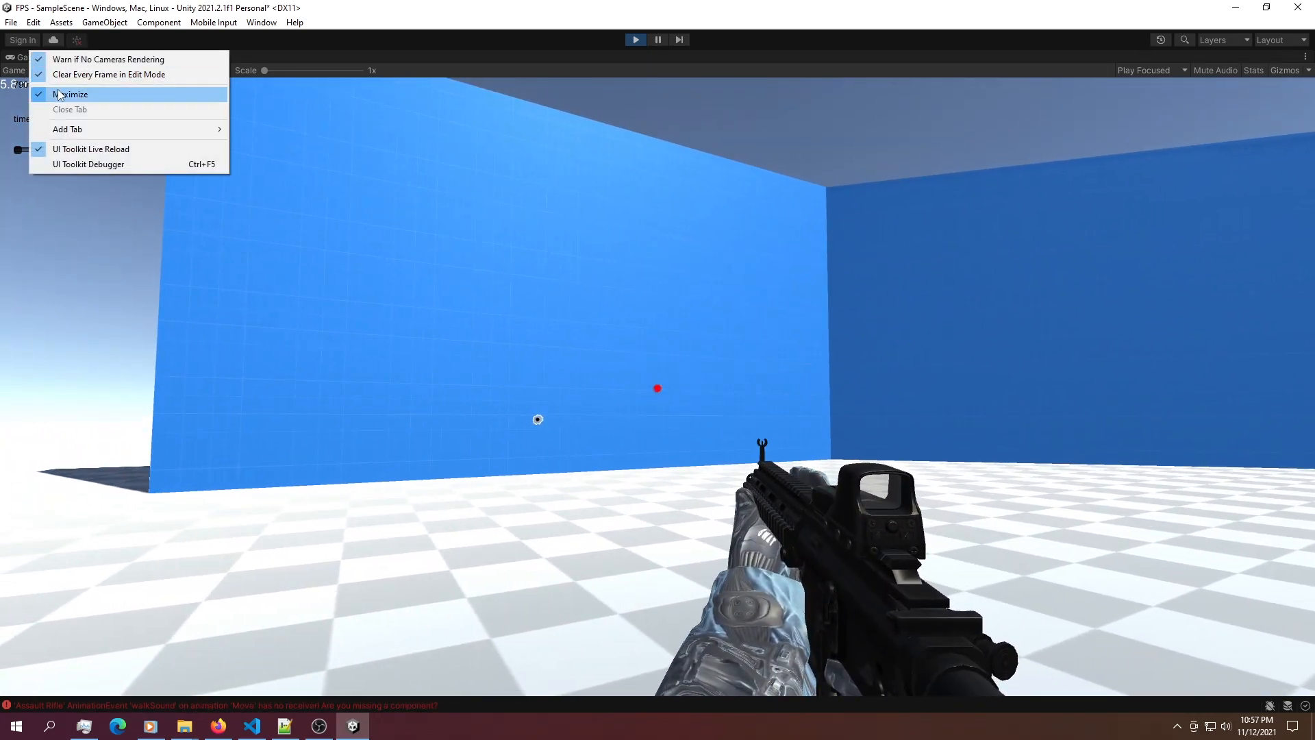
pyautogui.click(65, 95)
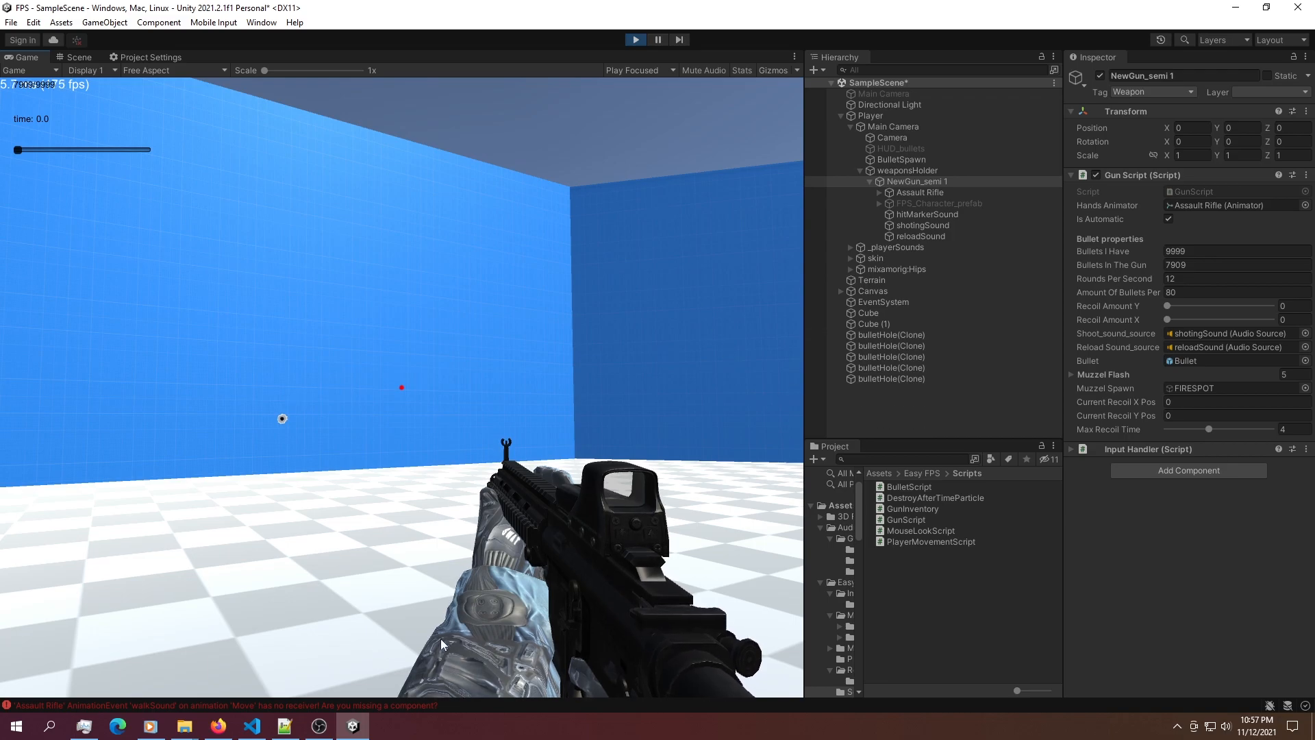